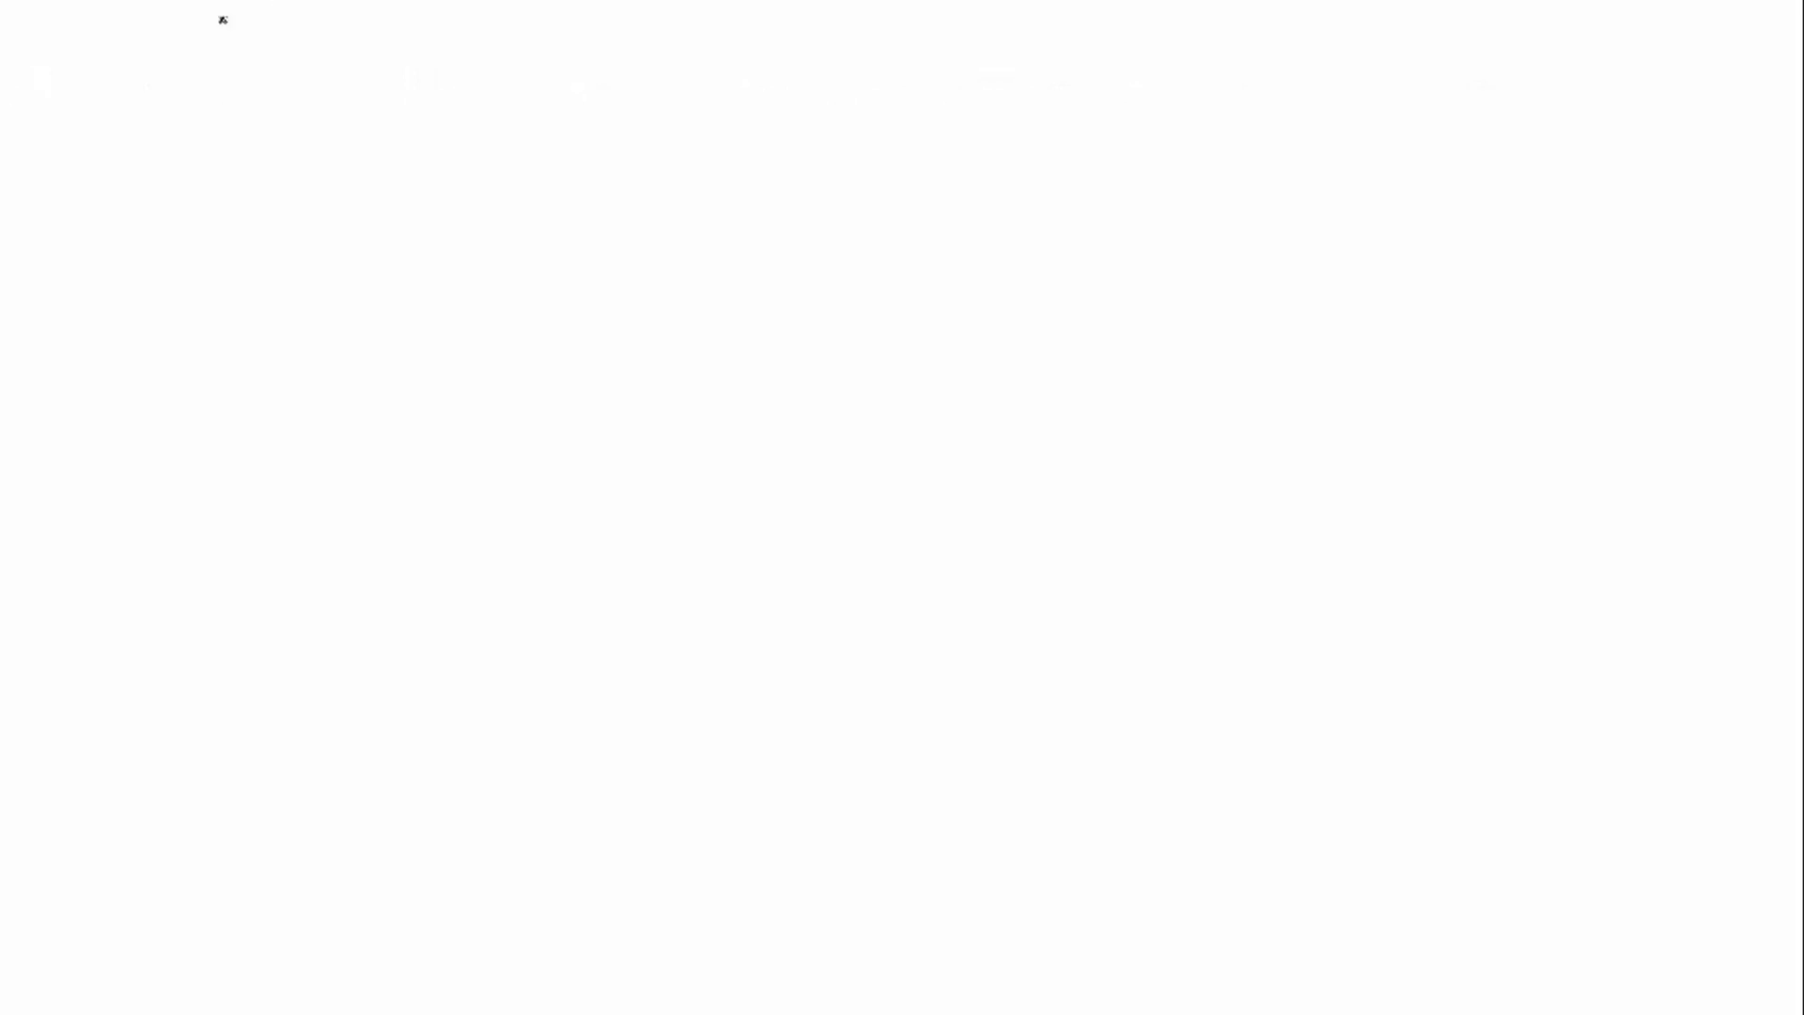
{"action": "mouse_move", "coordinate": [116, 100]}
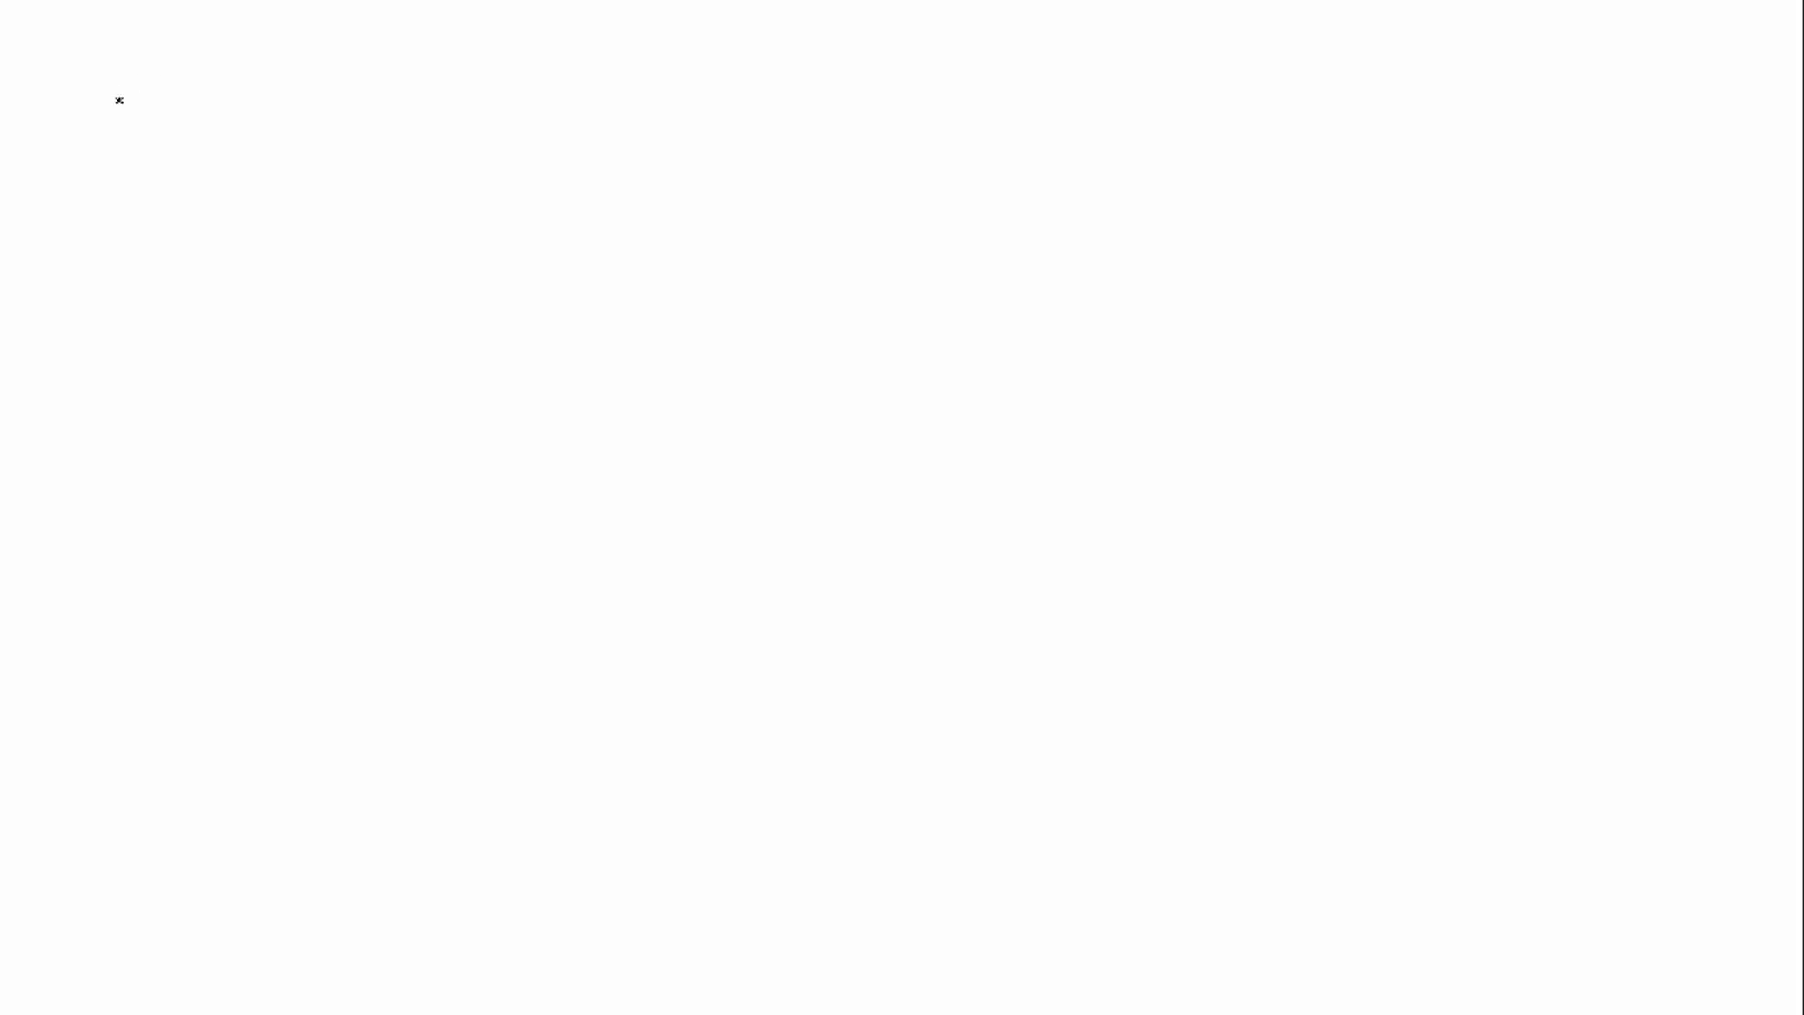
- Write the givens u = 2î + 3ĵ + 11k̂ and a = 5î + 5ĵ − 5k̂
{"action": "type", "text": "u="}
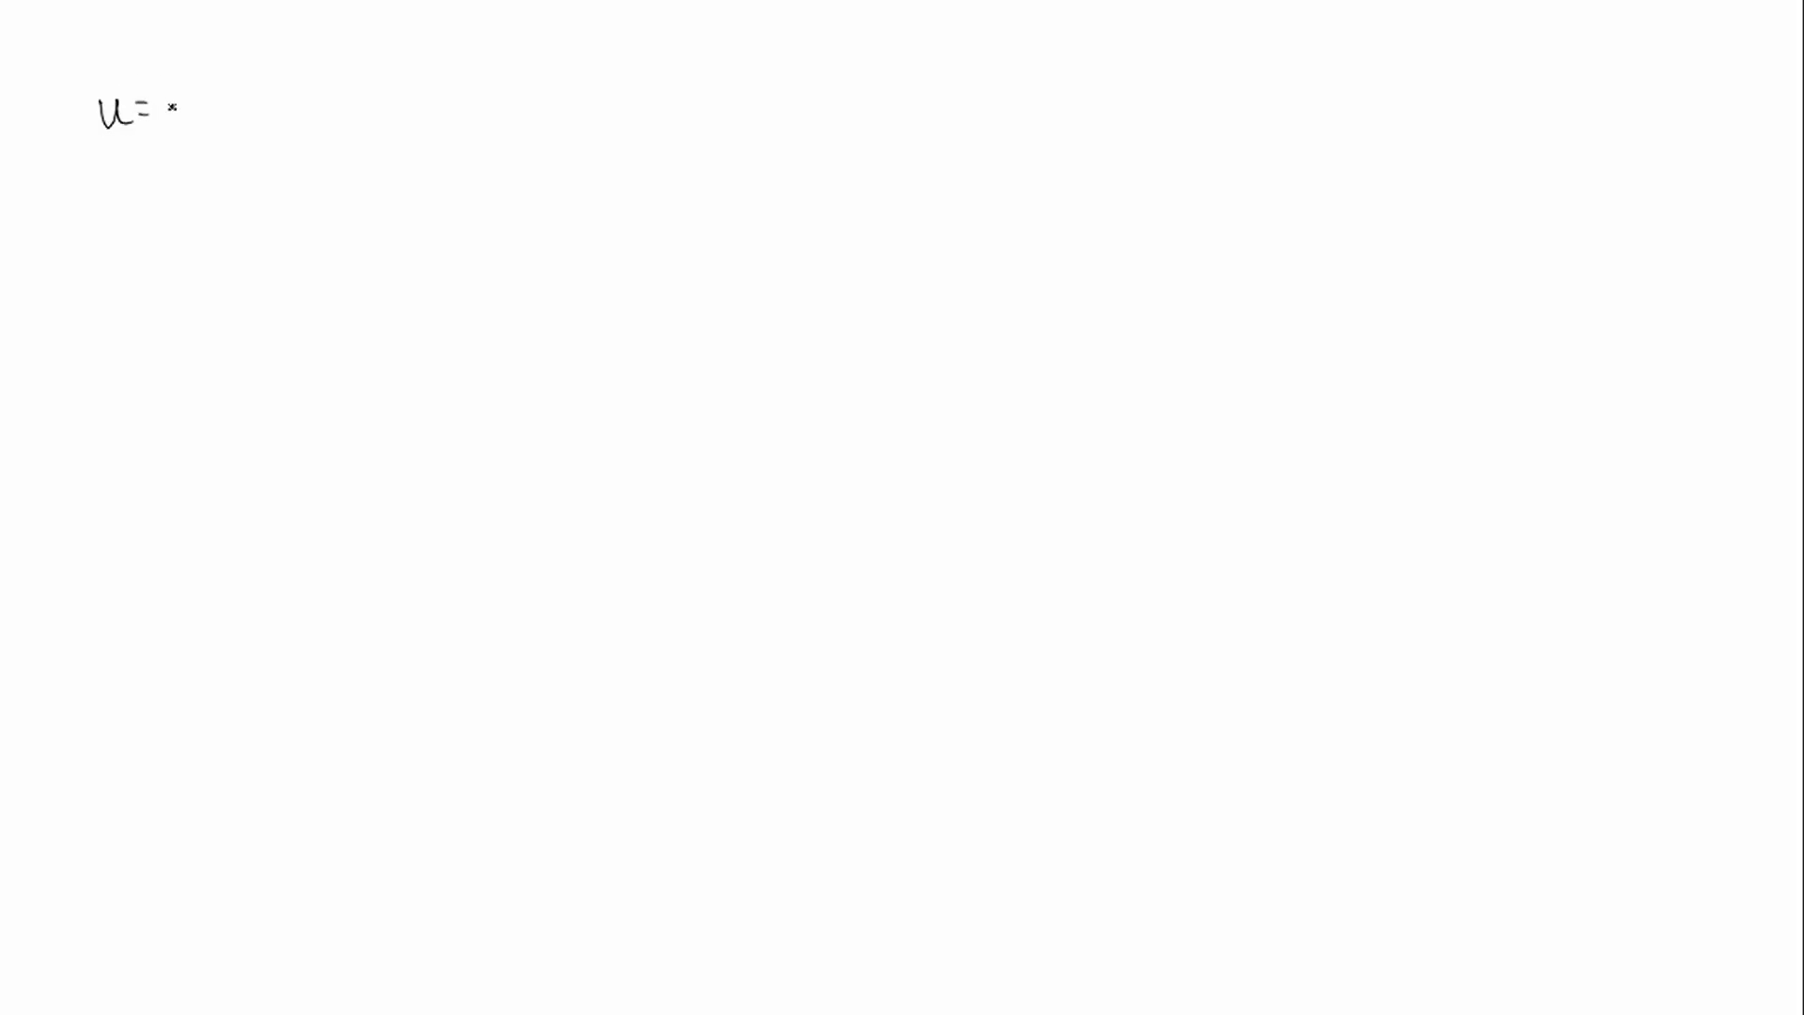
{"action": "type", "text": "2 î"}
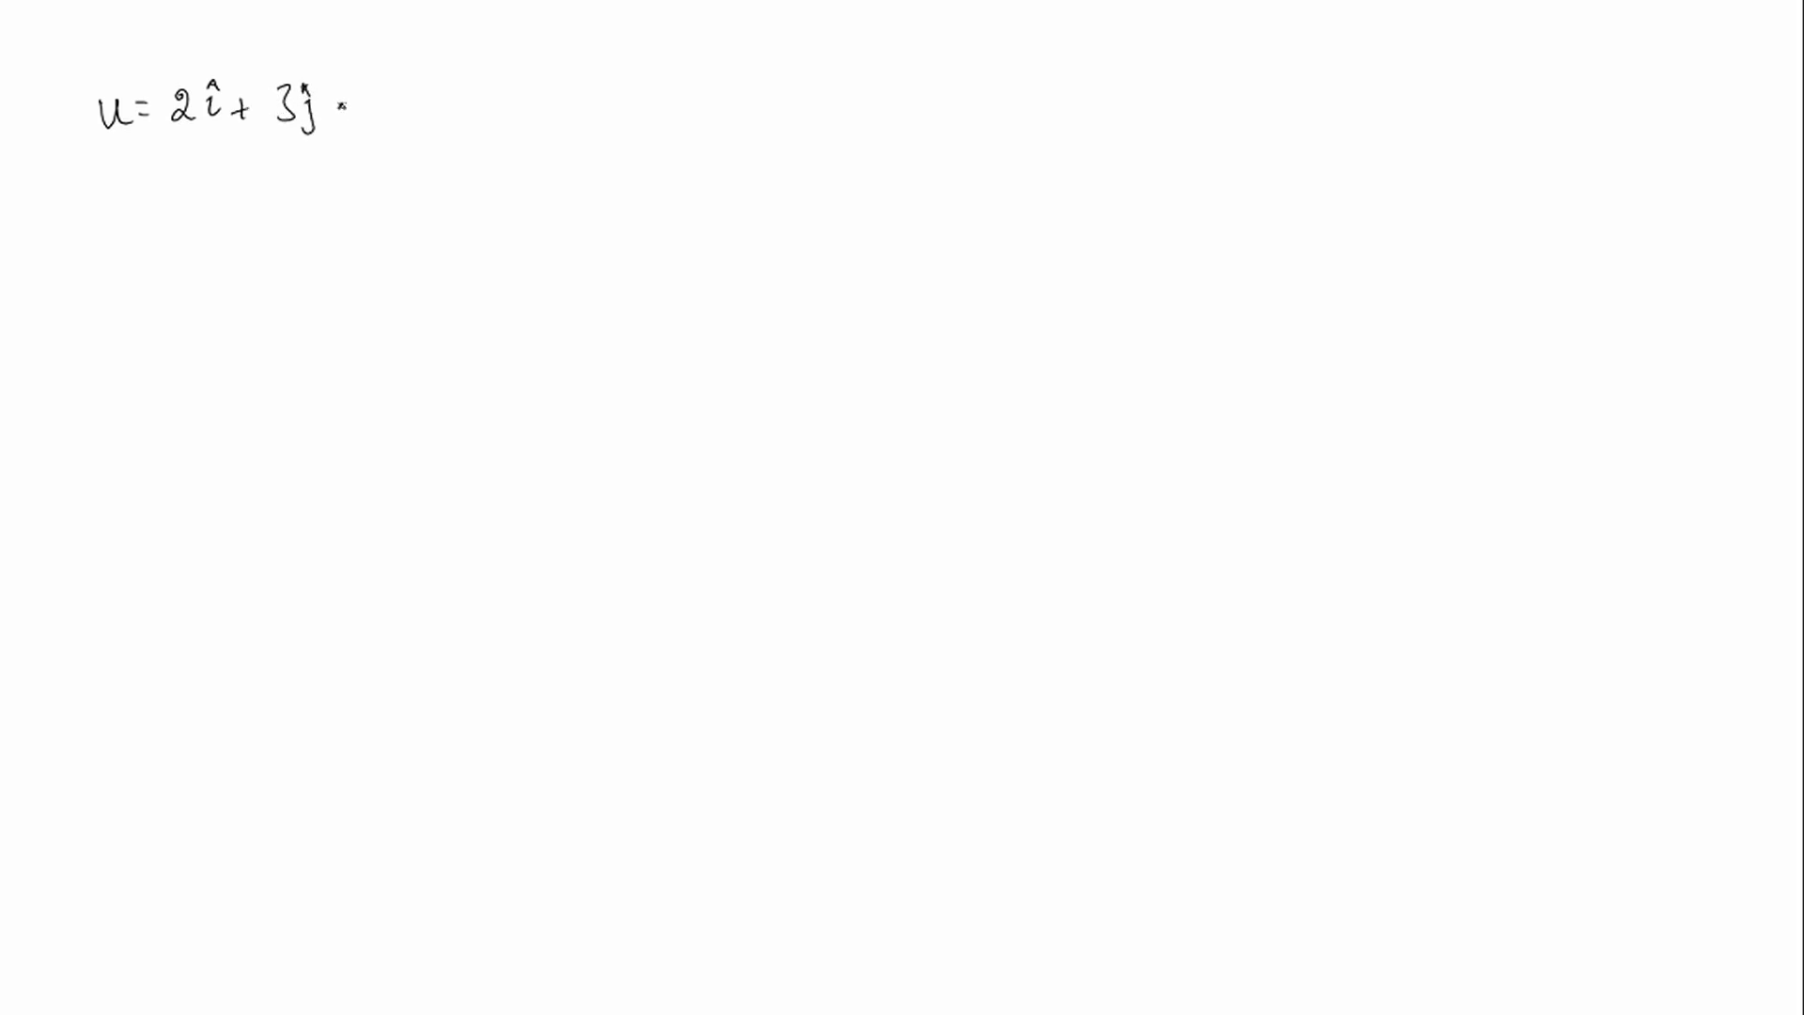
{"action": "type", "text": "+ 11k̂"}
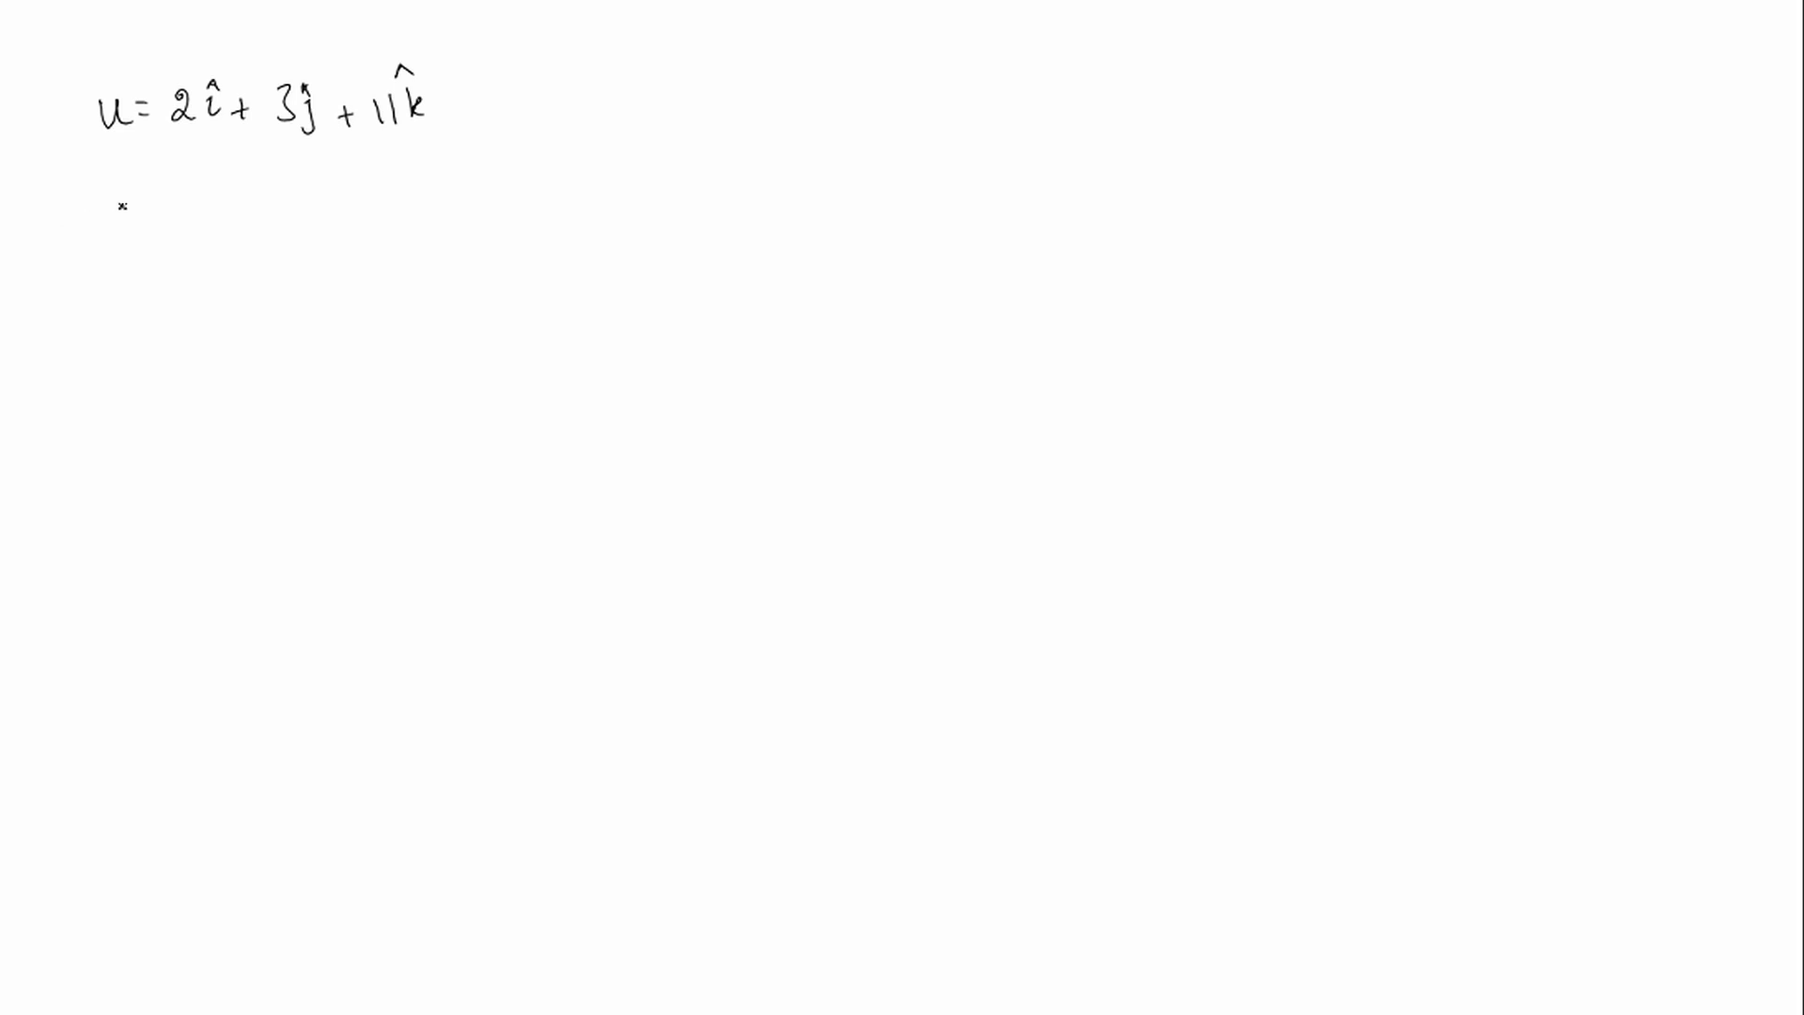
{"action": "type", "text": "a= 5î"}
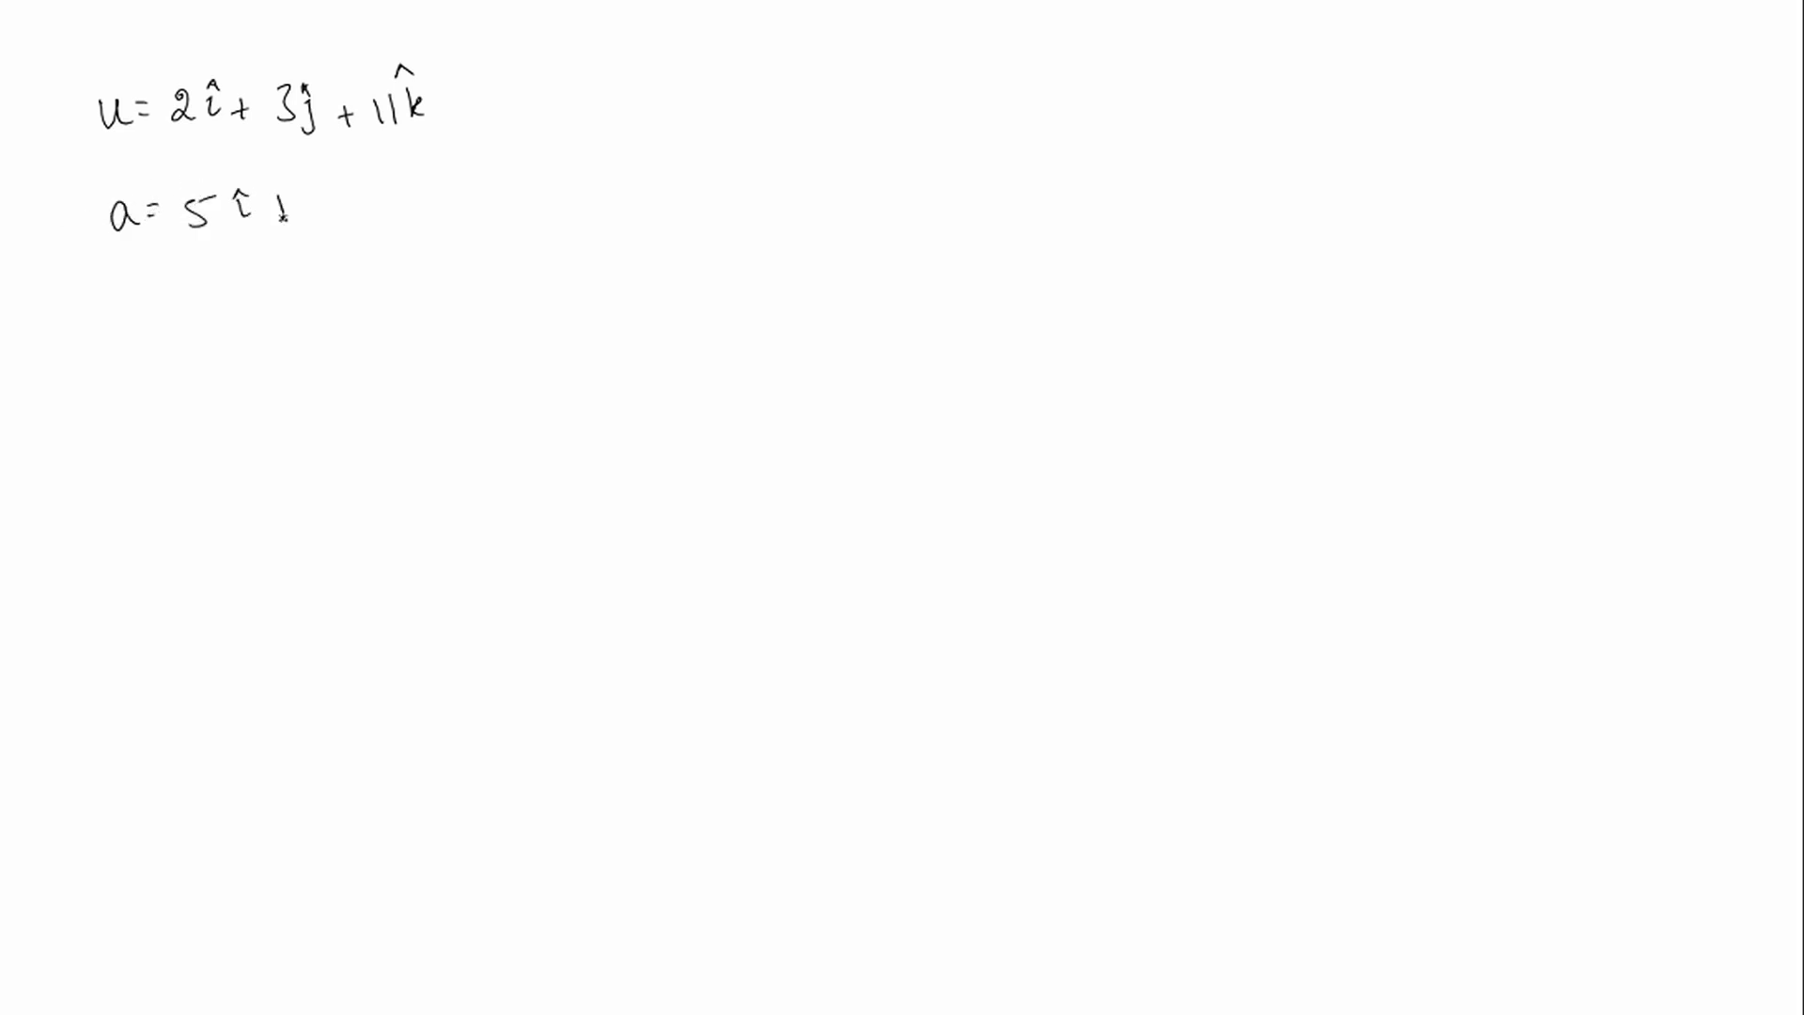
{"action": "type", "text": "+ 5ĵ"}
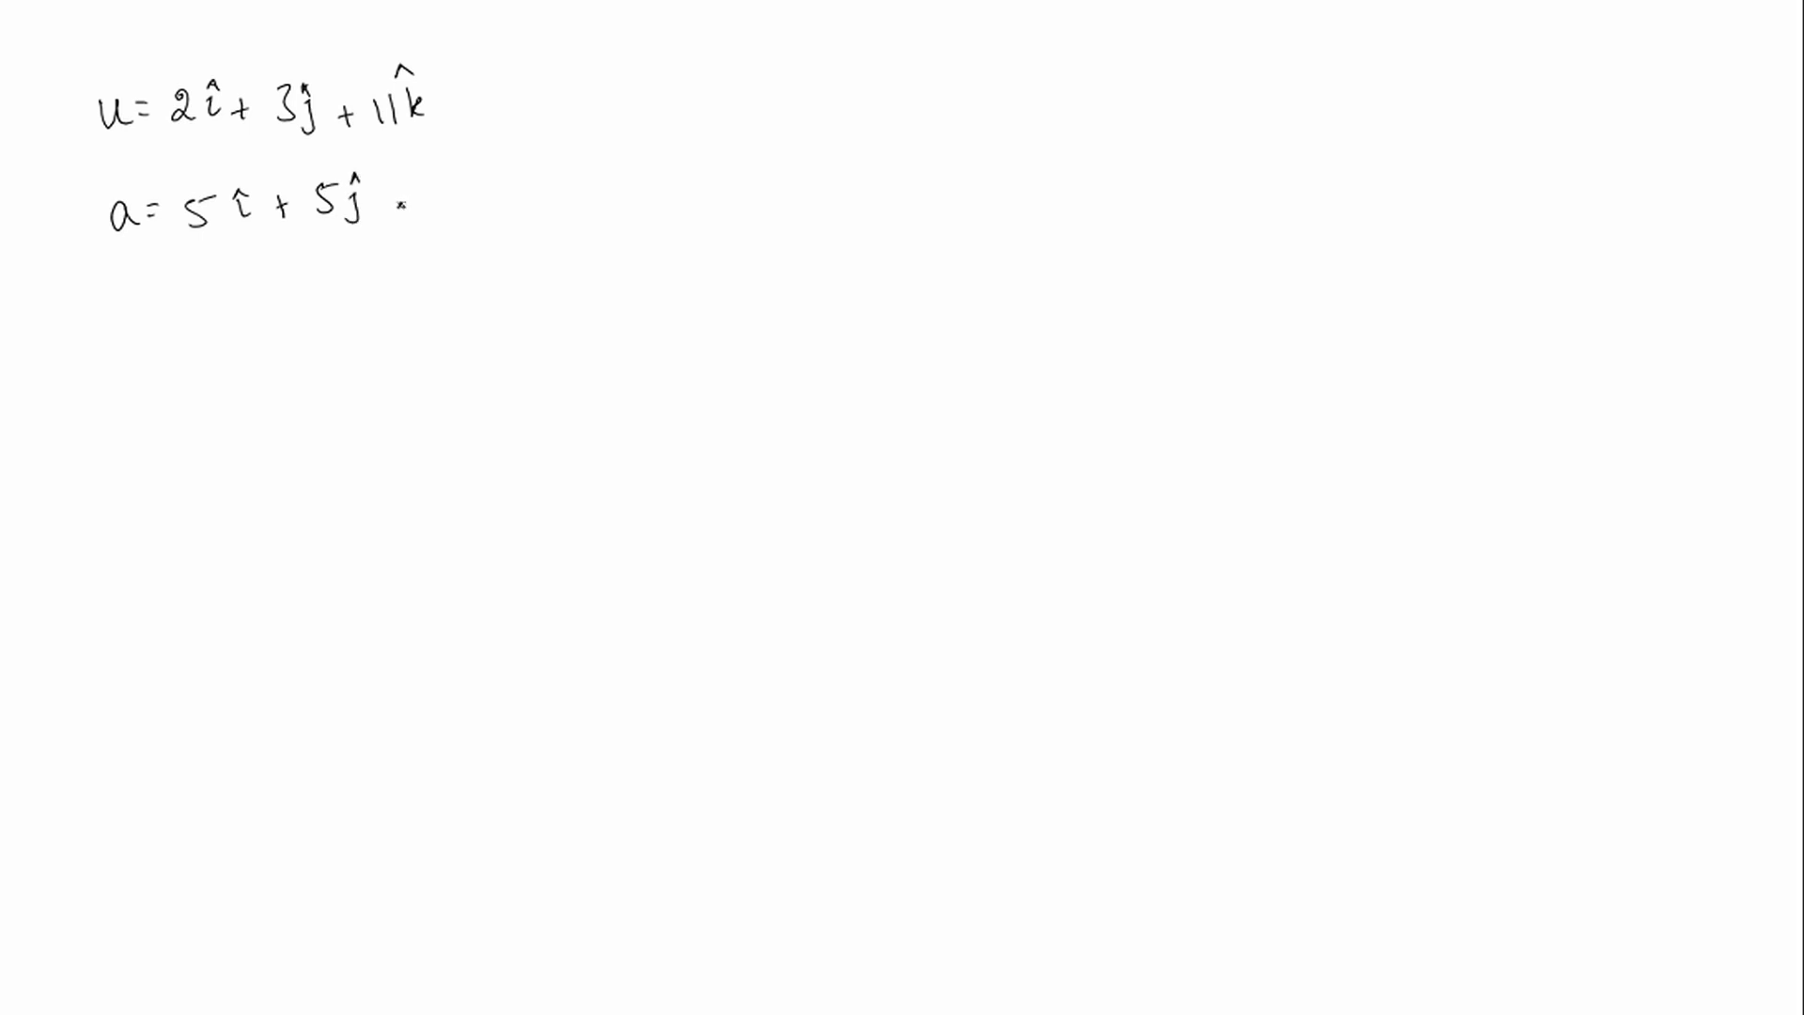
{"action": "type", "text": "-5k̂"}
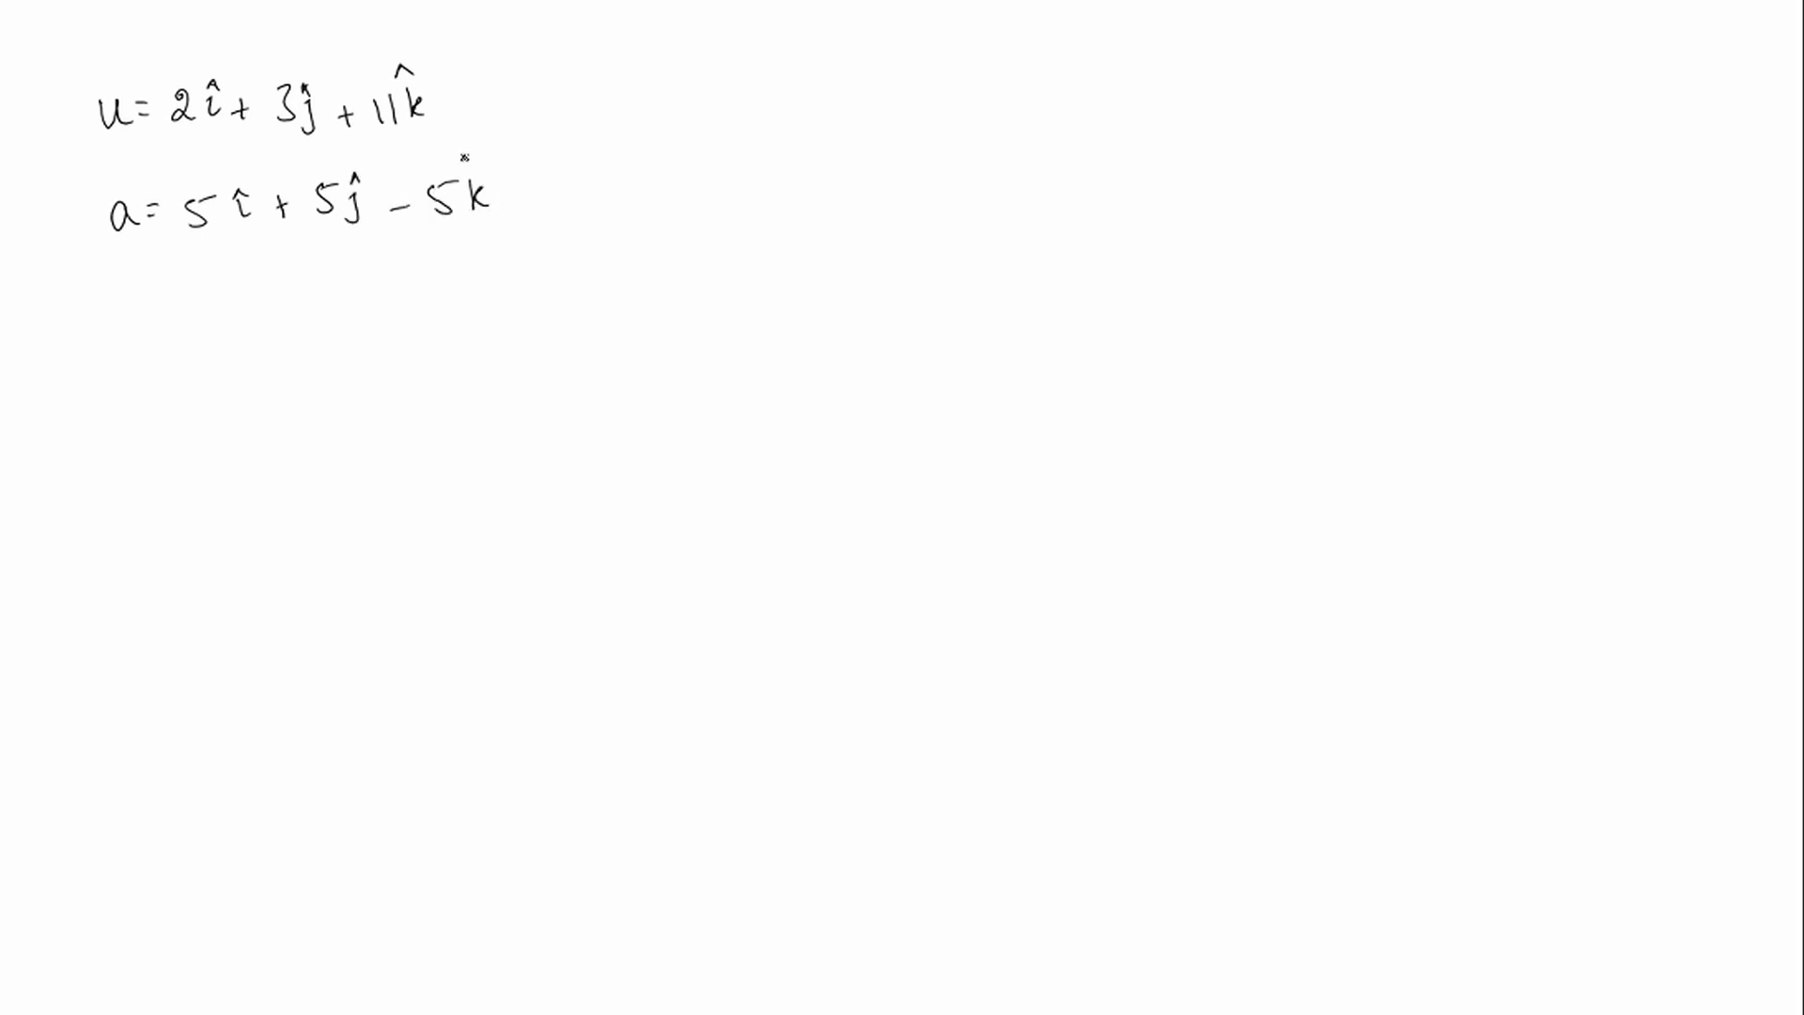
- Write t = 0.2 s and mark the final velocity V = ? as the unknown
{"action": "type", "text": "t= 0.2 s"}
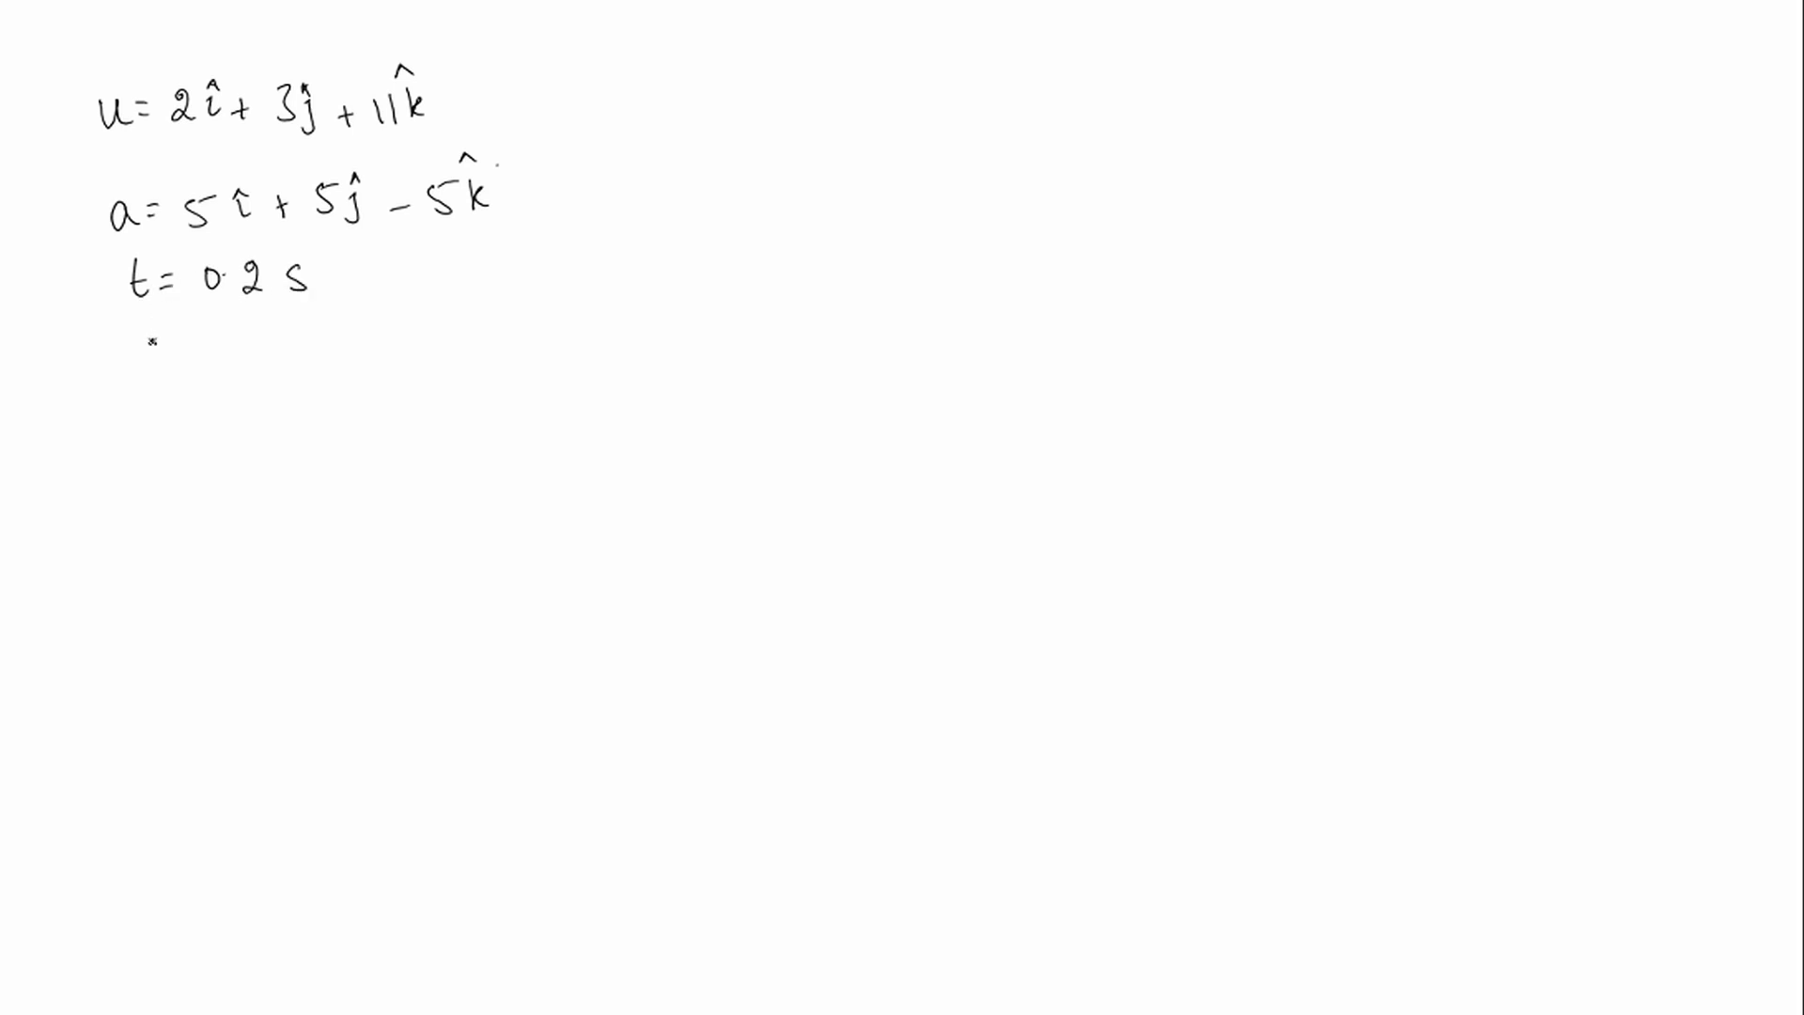
{"action": "type", "text": "V ="}
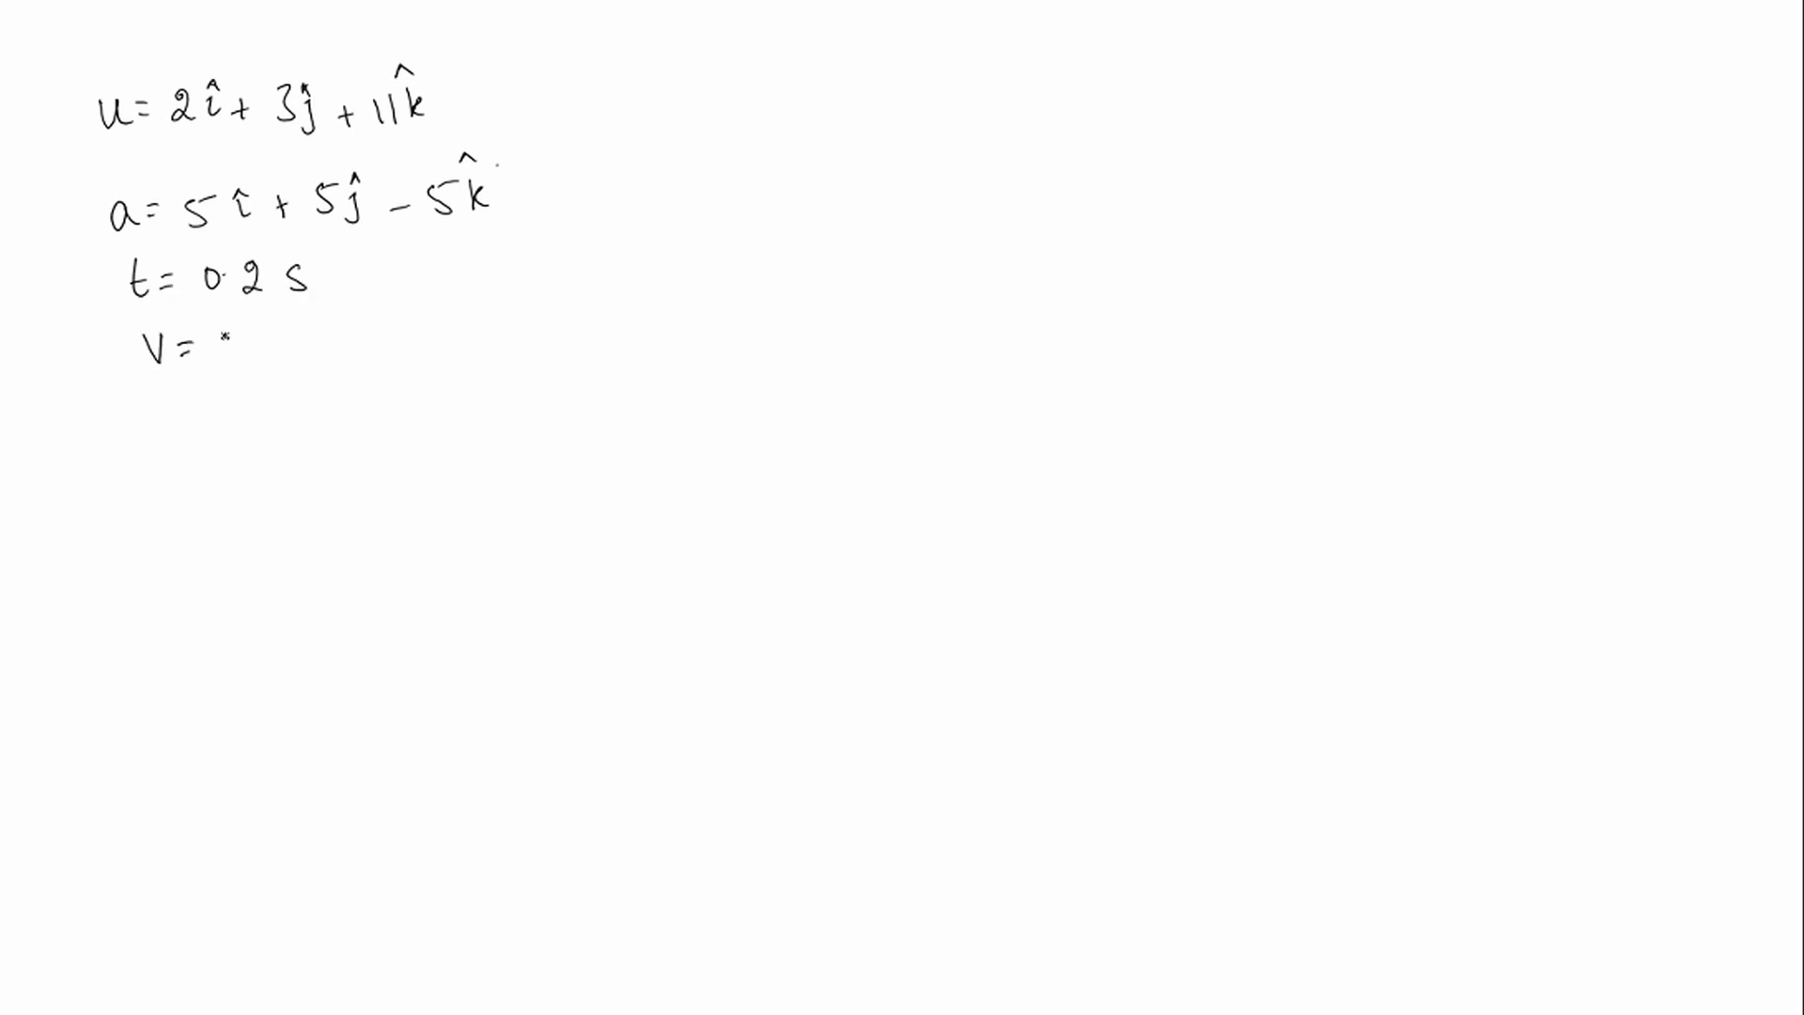
{"action": "type", "text": "?"}
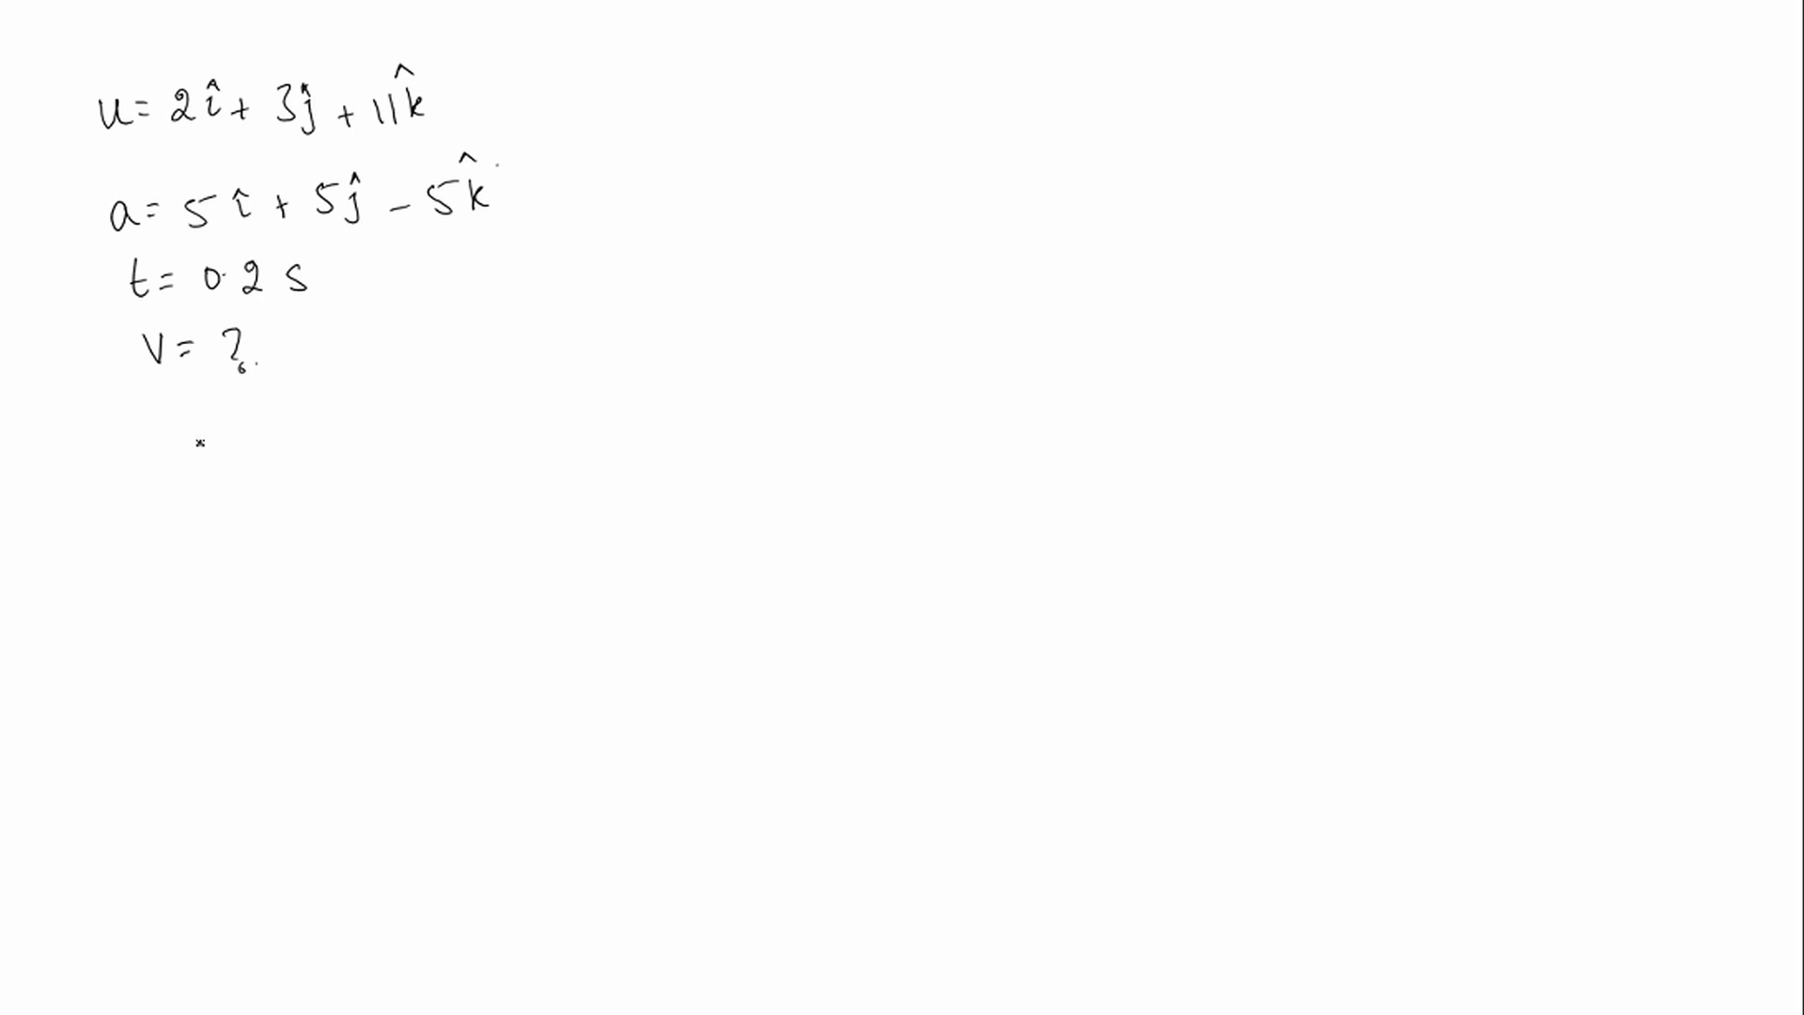
- Write v = u + at and begin substituting with V = 2î + 3ĵ + 11k̂
{"action": "type", "text": "V = u"}
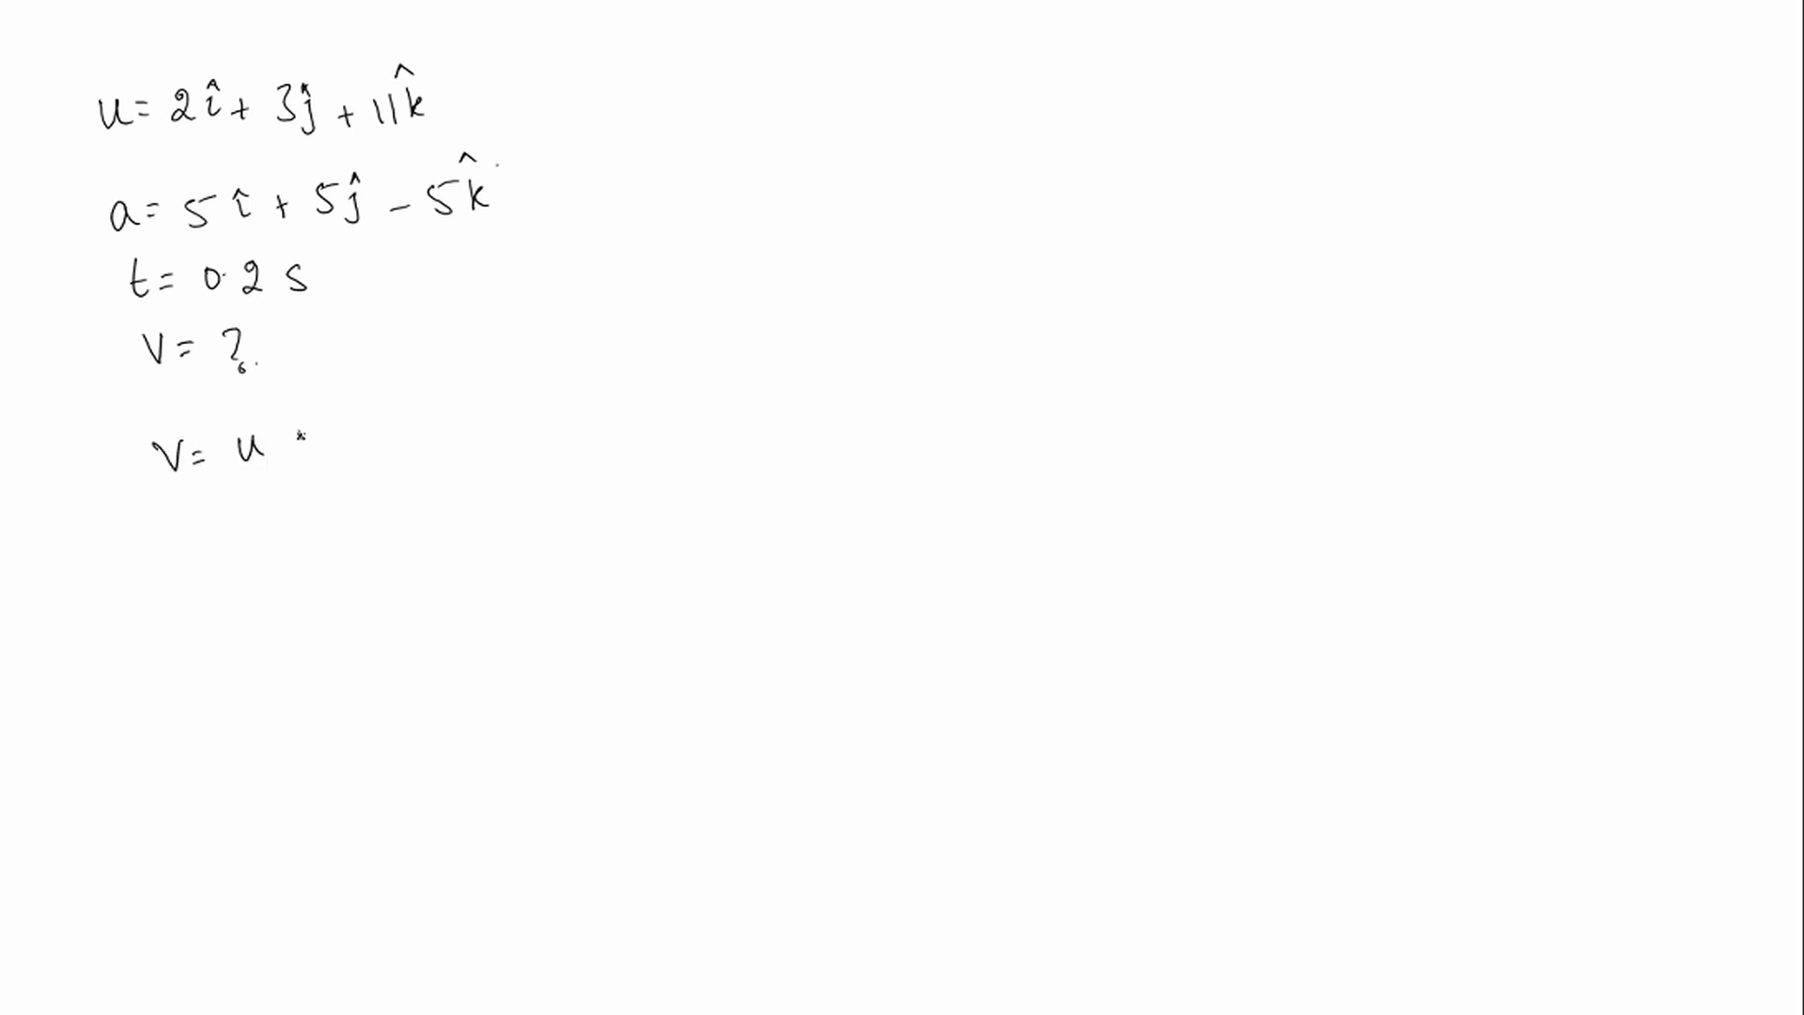
{"action": "type", "text": "+at"}
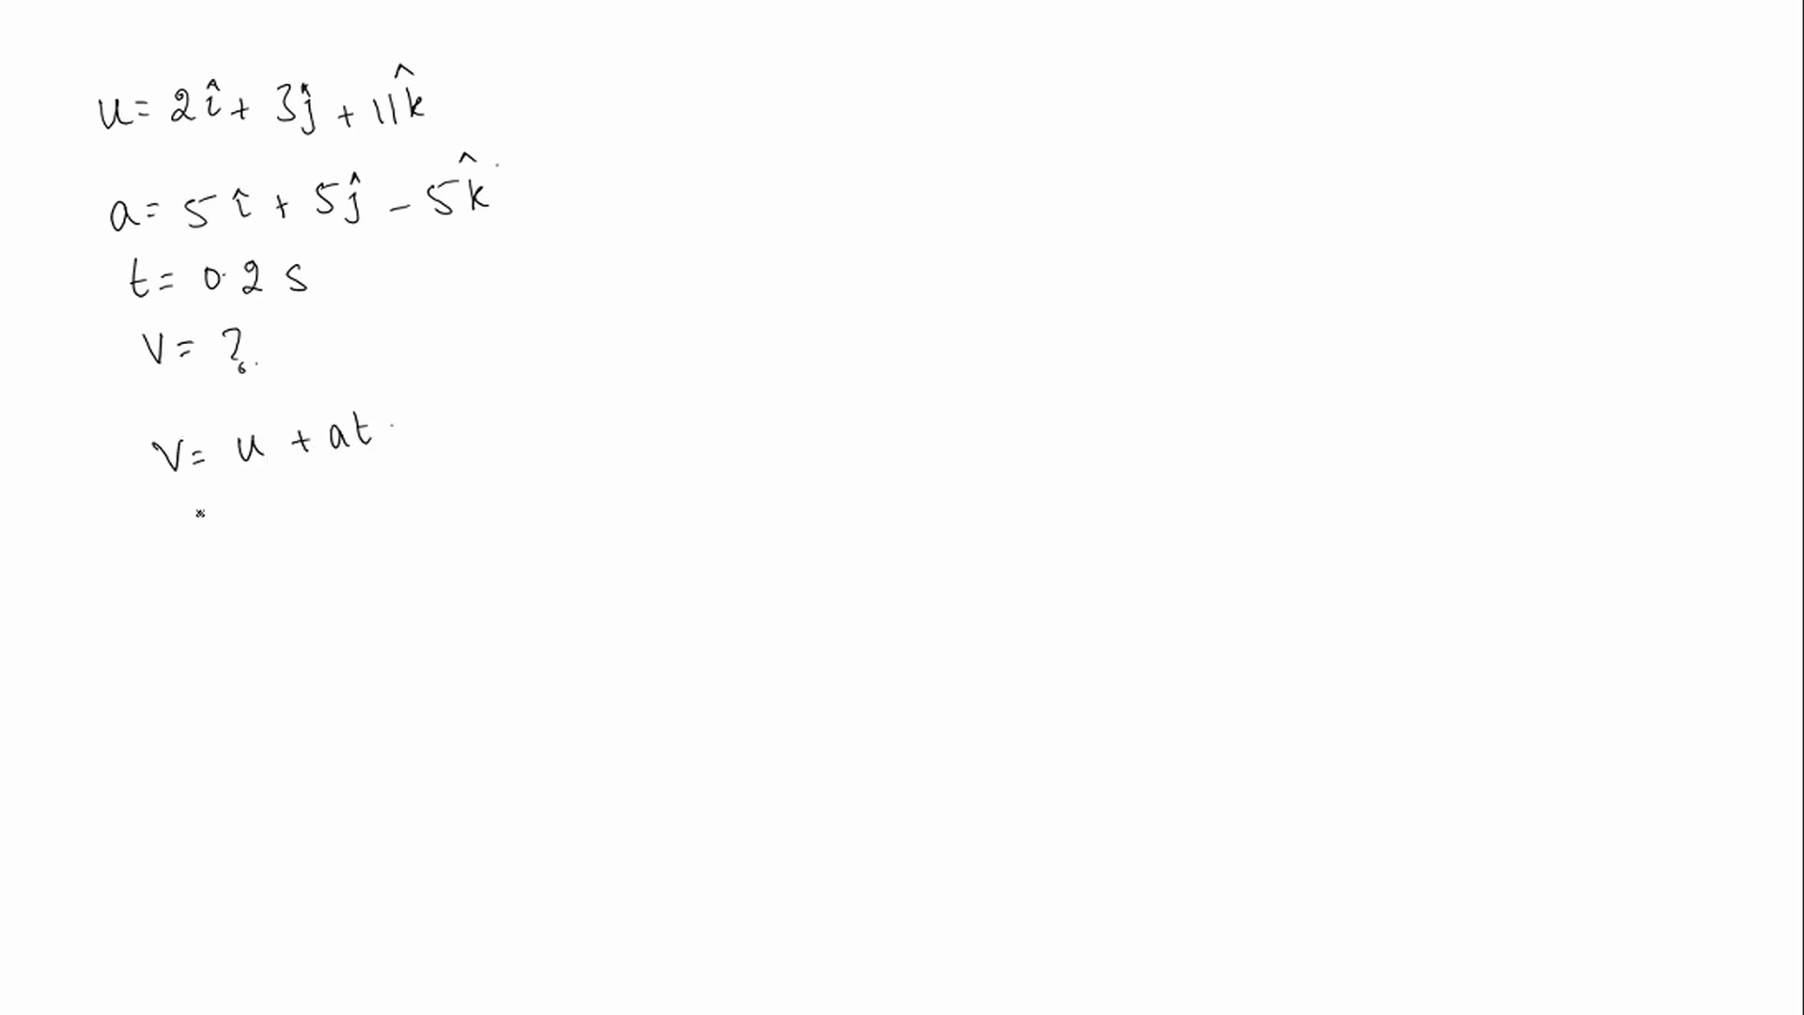
{"action": "type", "text": "V = 2"}
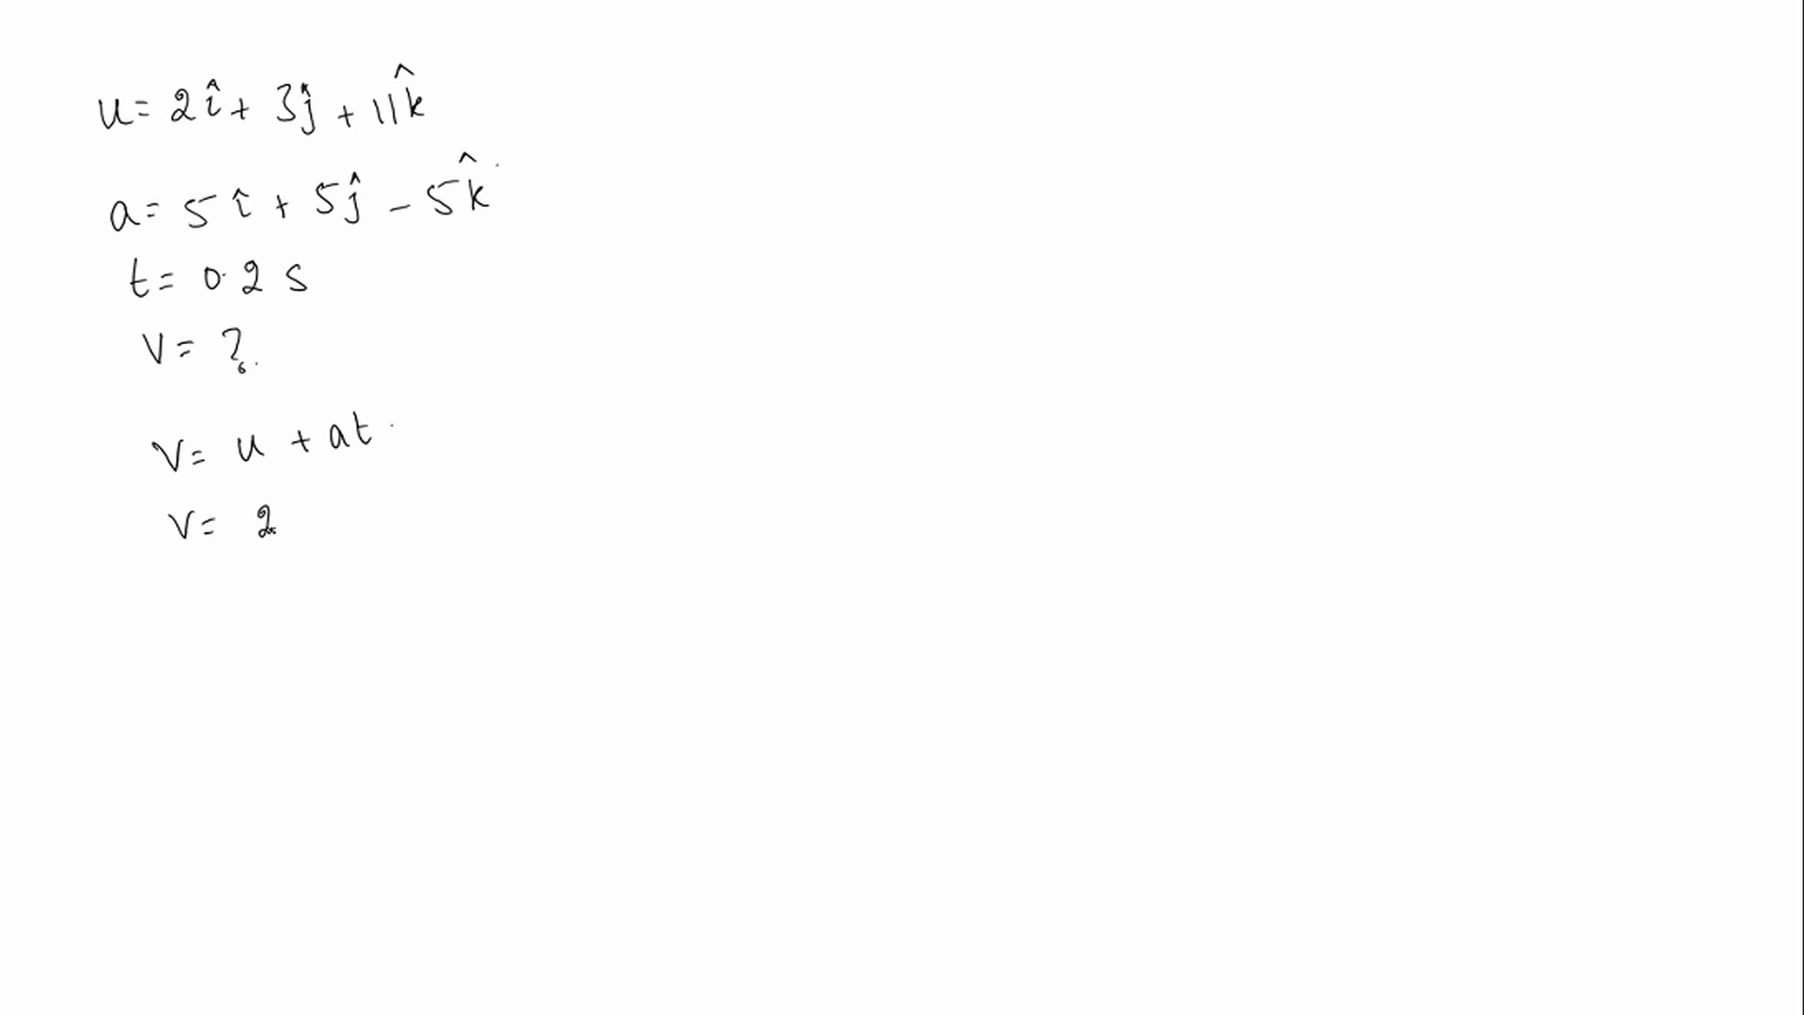
{"action": "type", "text": "î+3ĵ"}
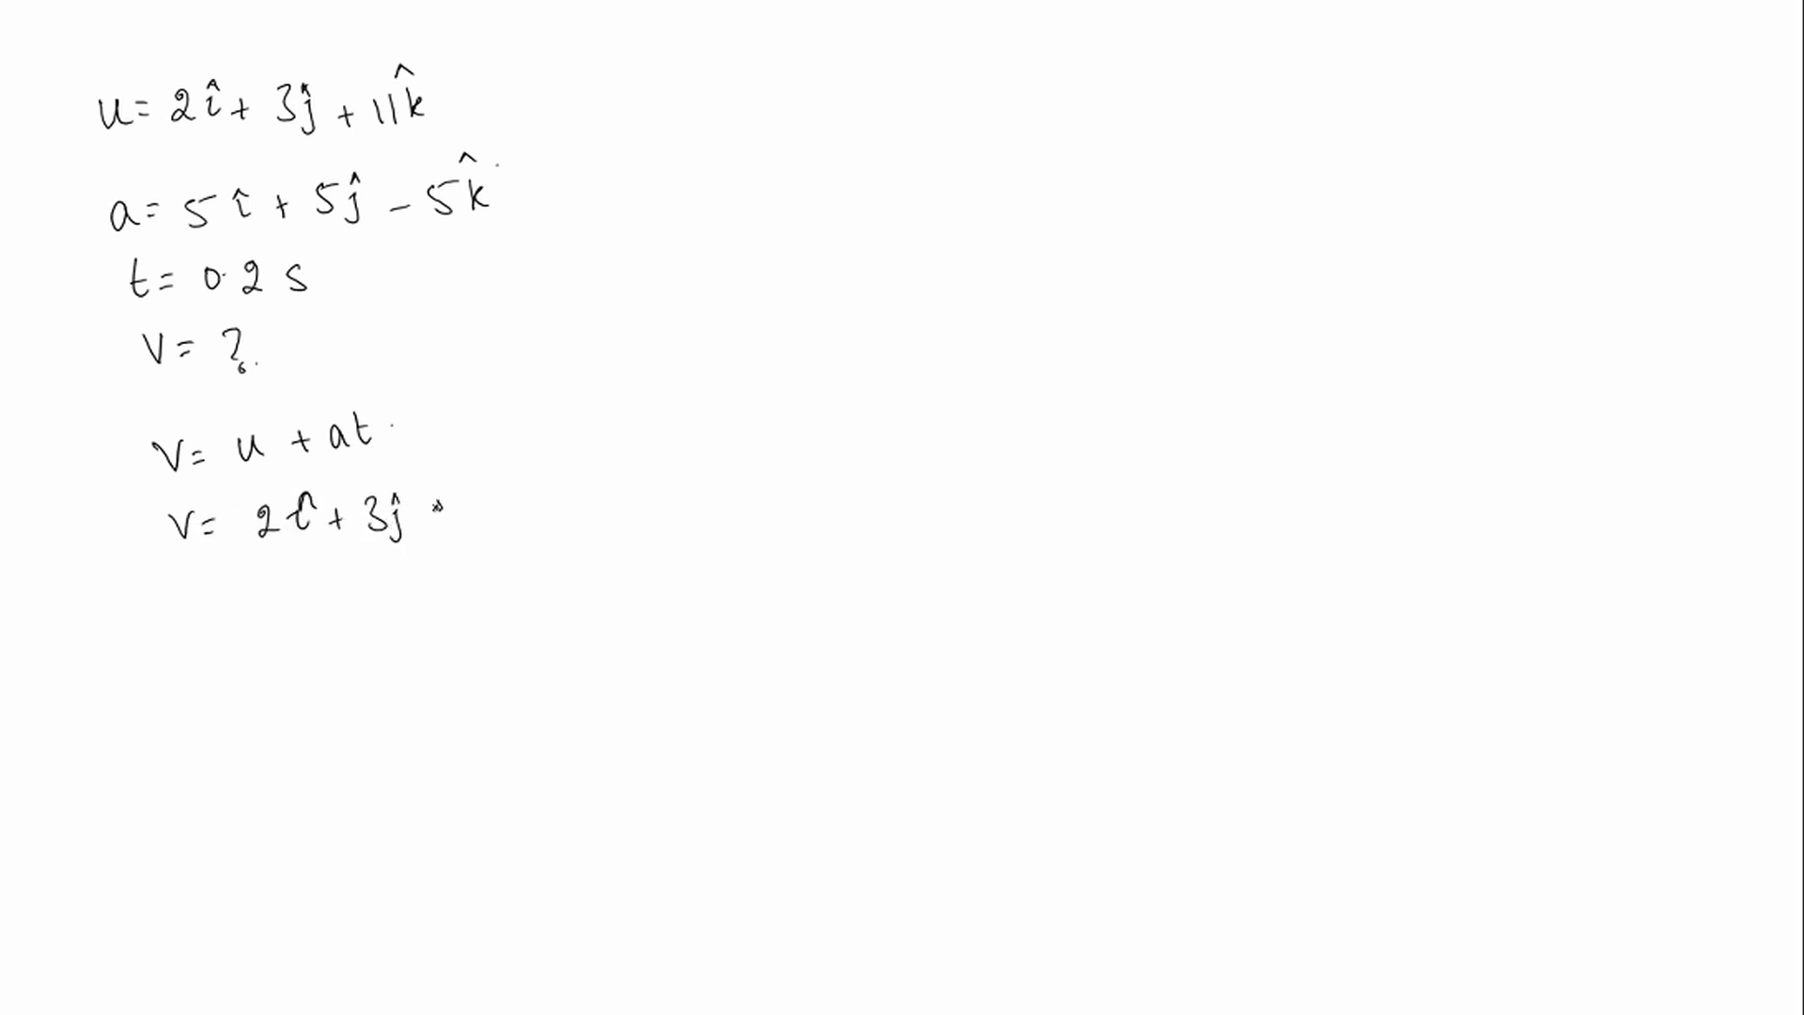
{"action": "type", "text": "+11k̂"}
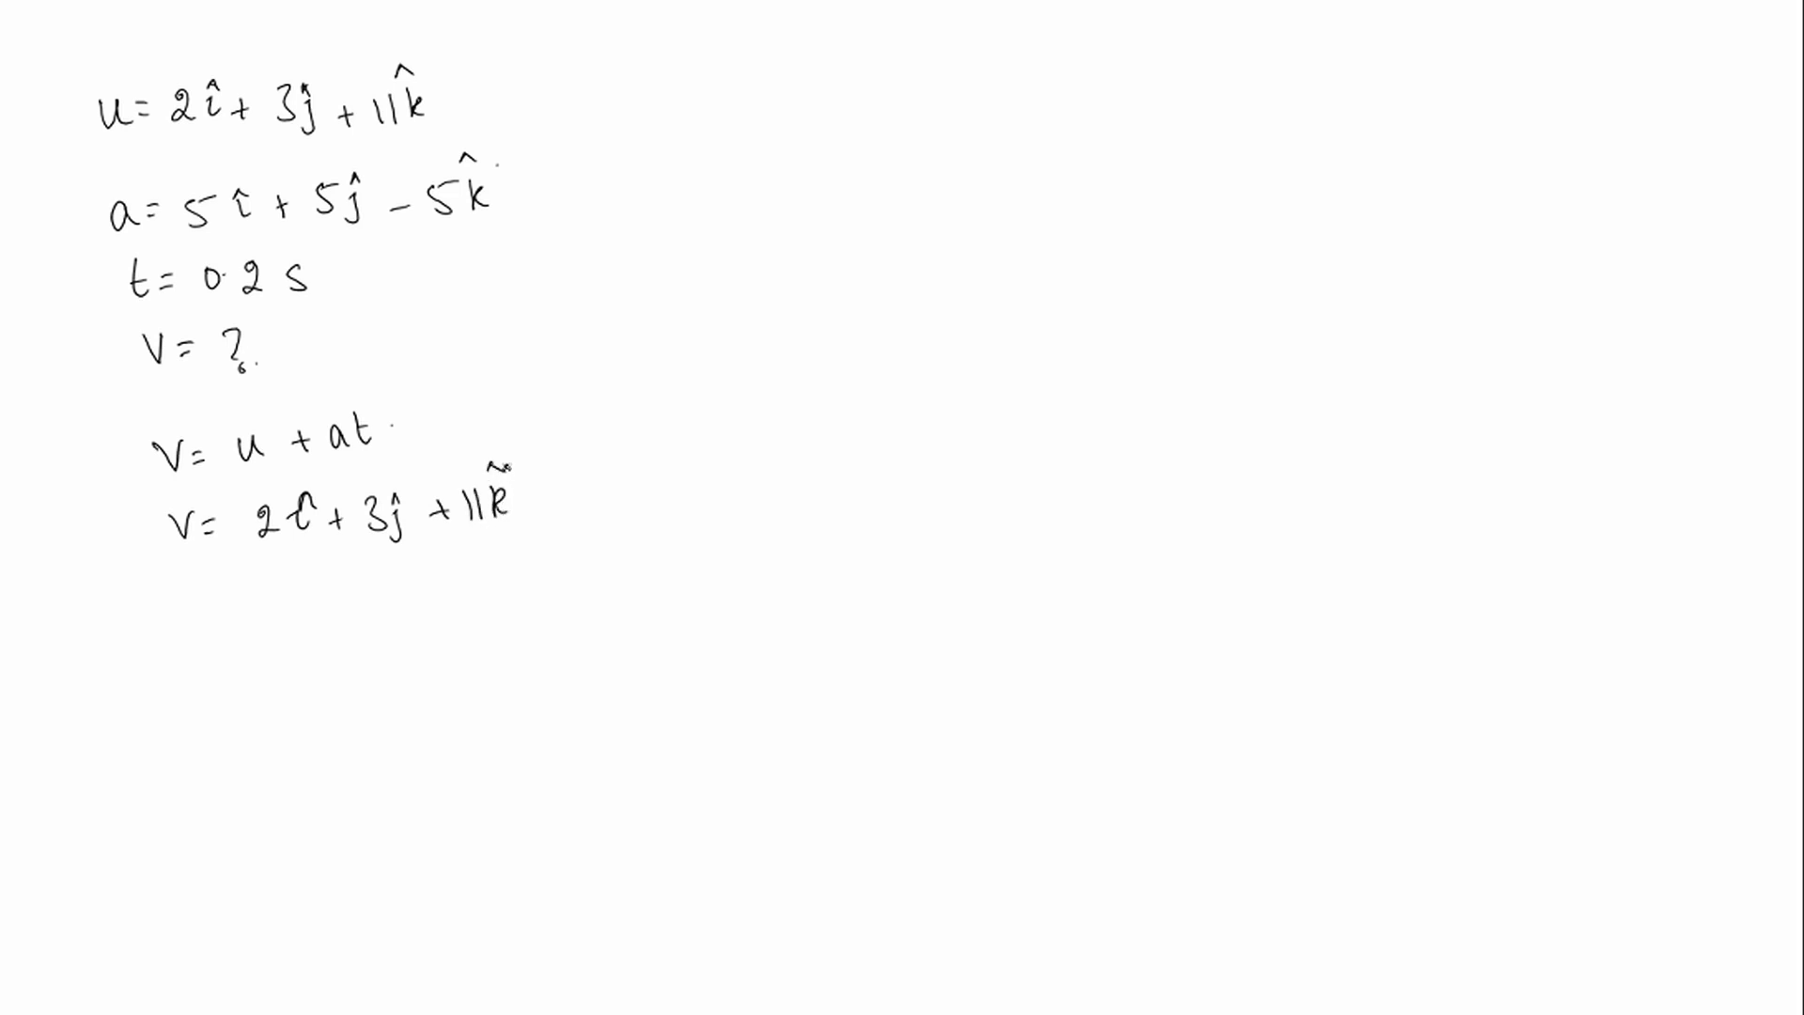
- Add the acceleration term (5î + 5ĵ − 5k̂)0.2 and start the next line with = 2î
{"action": "type", "text": "+ ("}
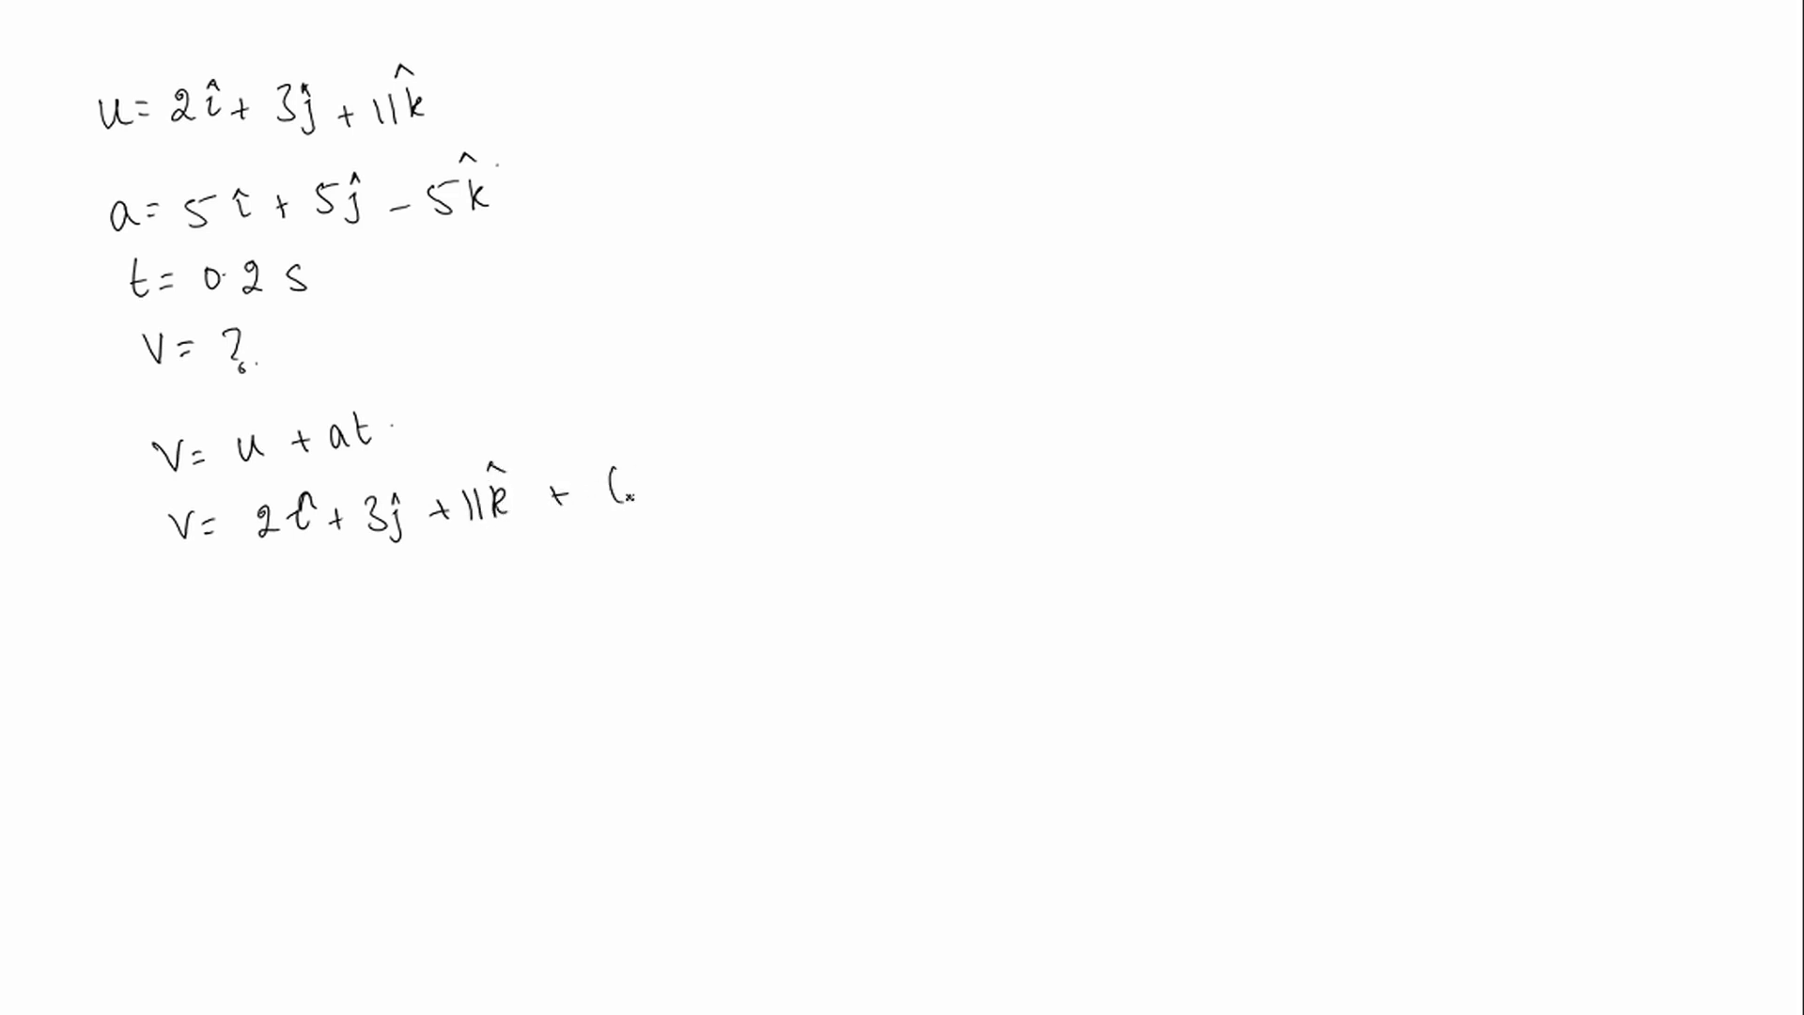
{"action": "type", "text": "5î"}
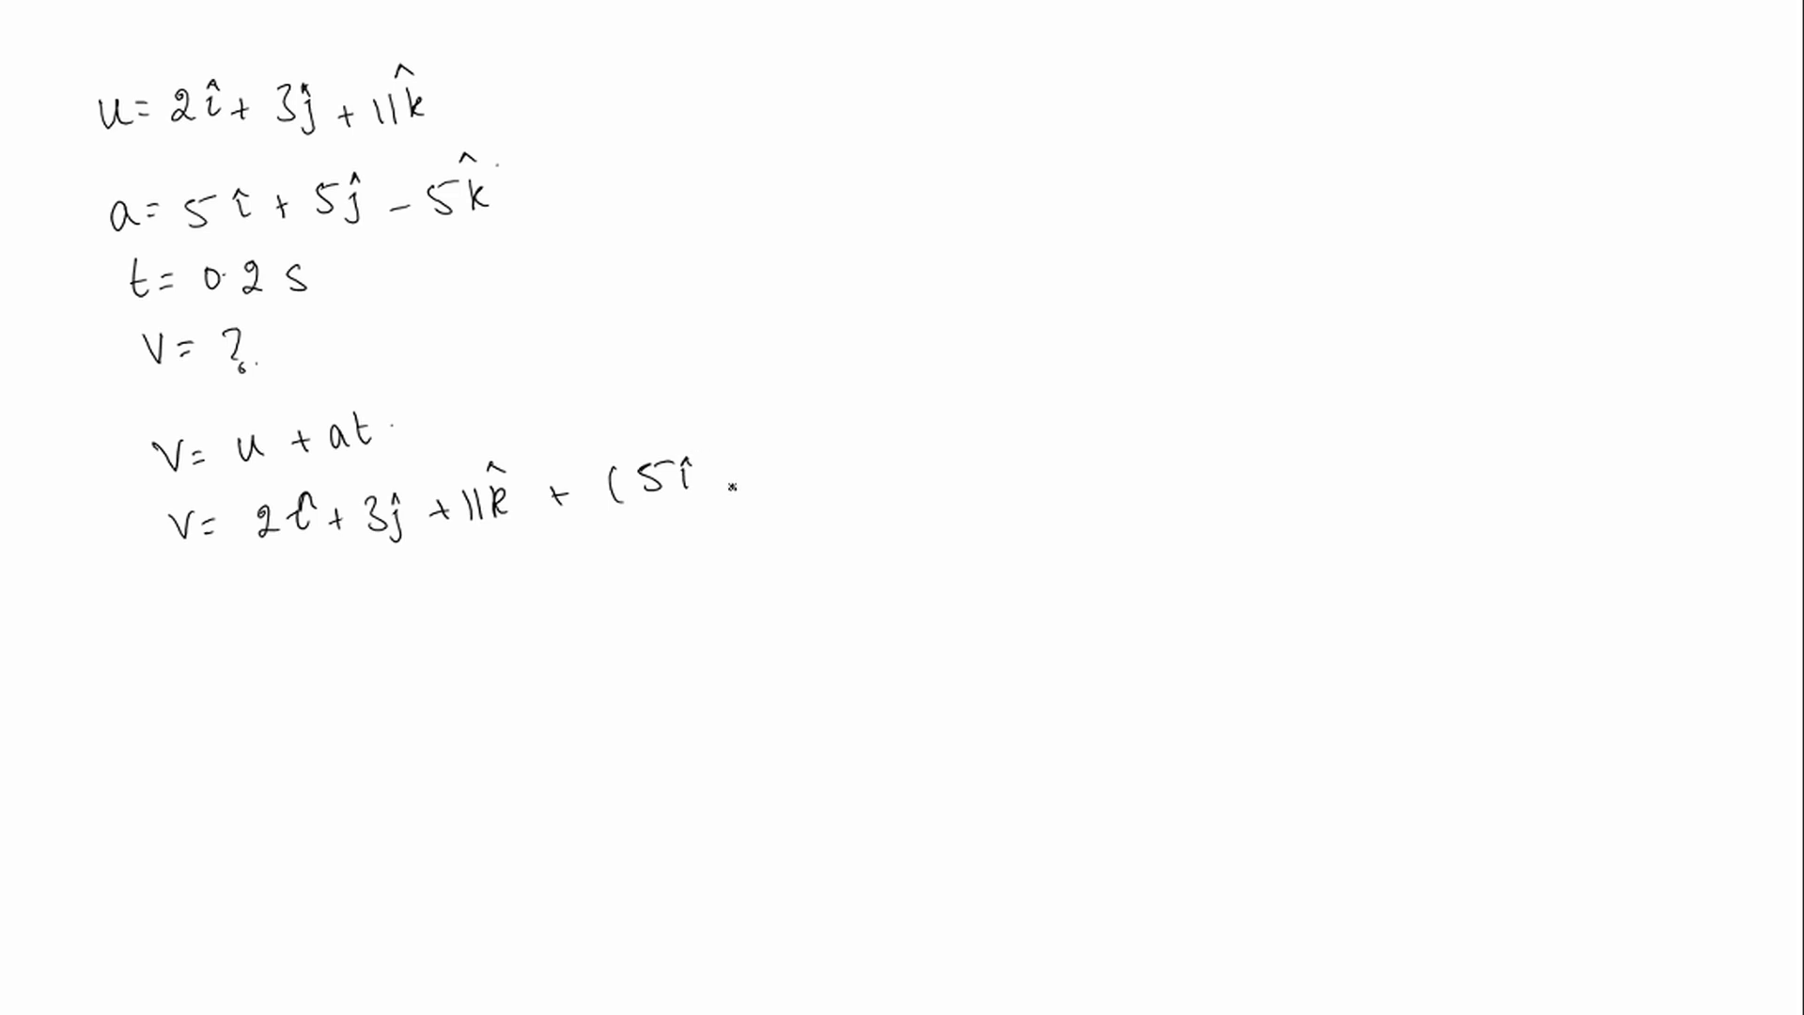
{"action": "type", "text": "+5ĵ"}
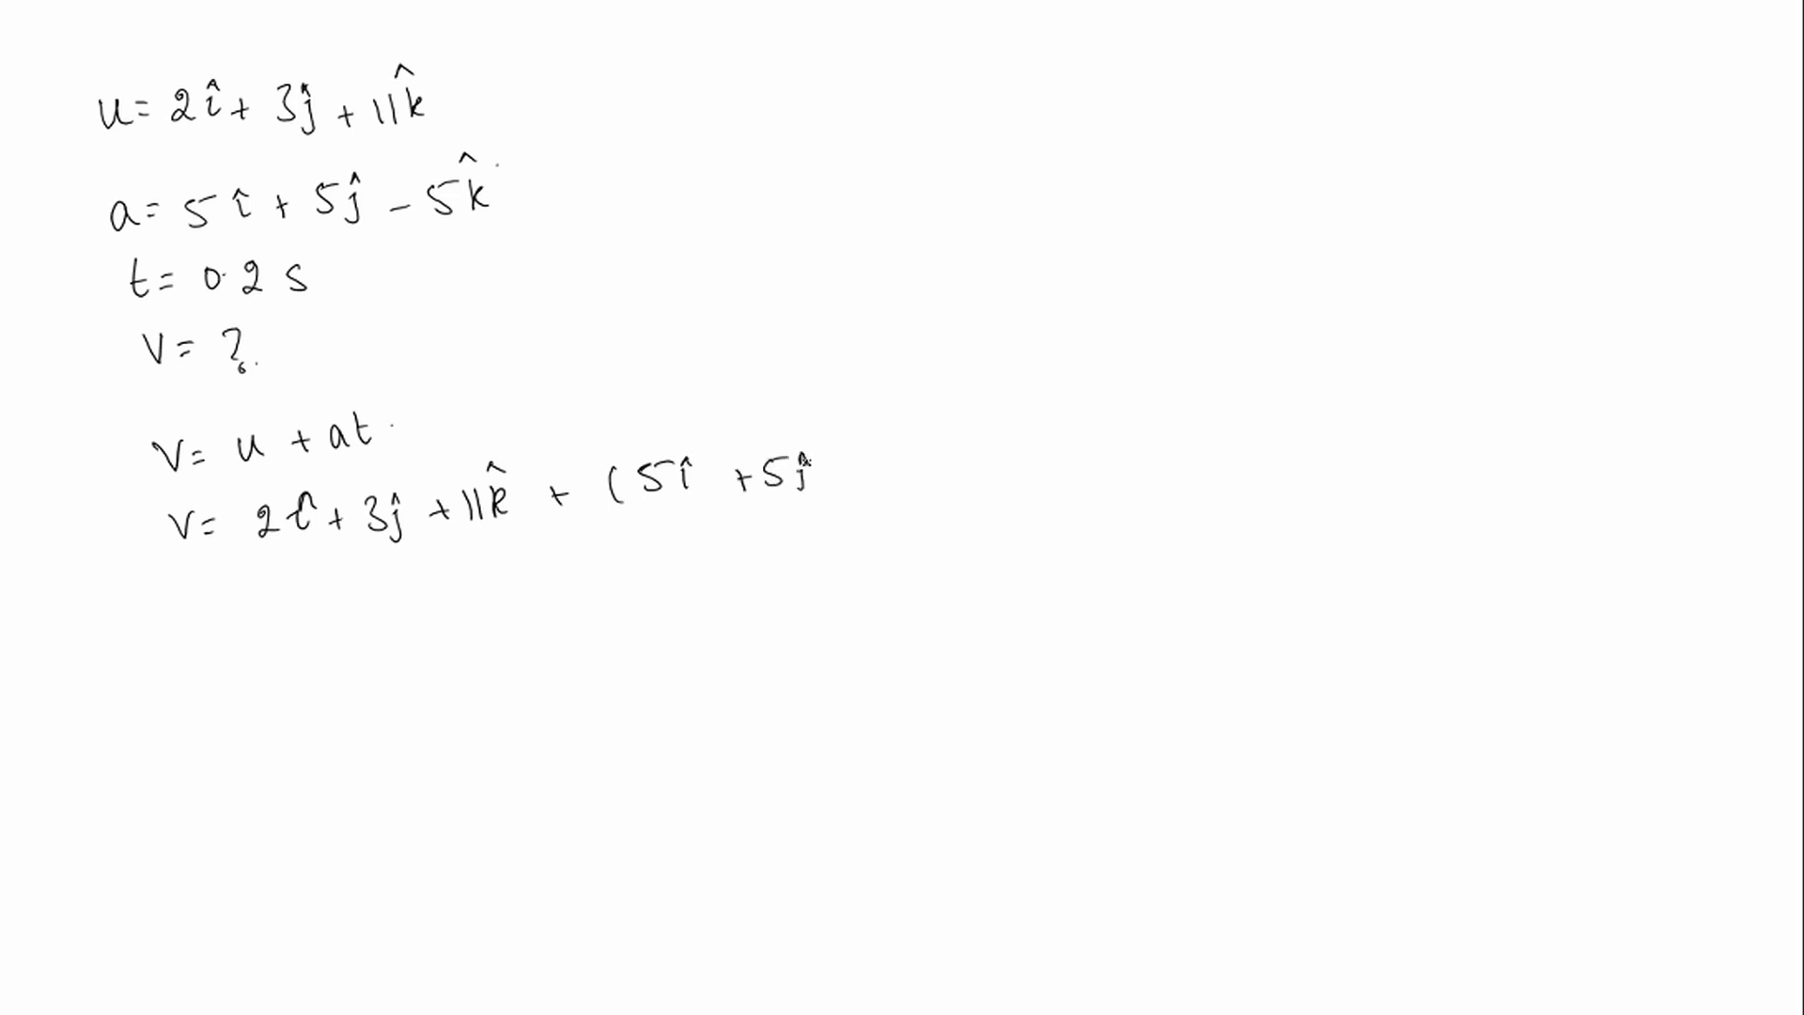
{"action": "type", "text": "- 5k̂"}
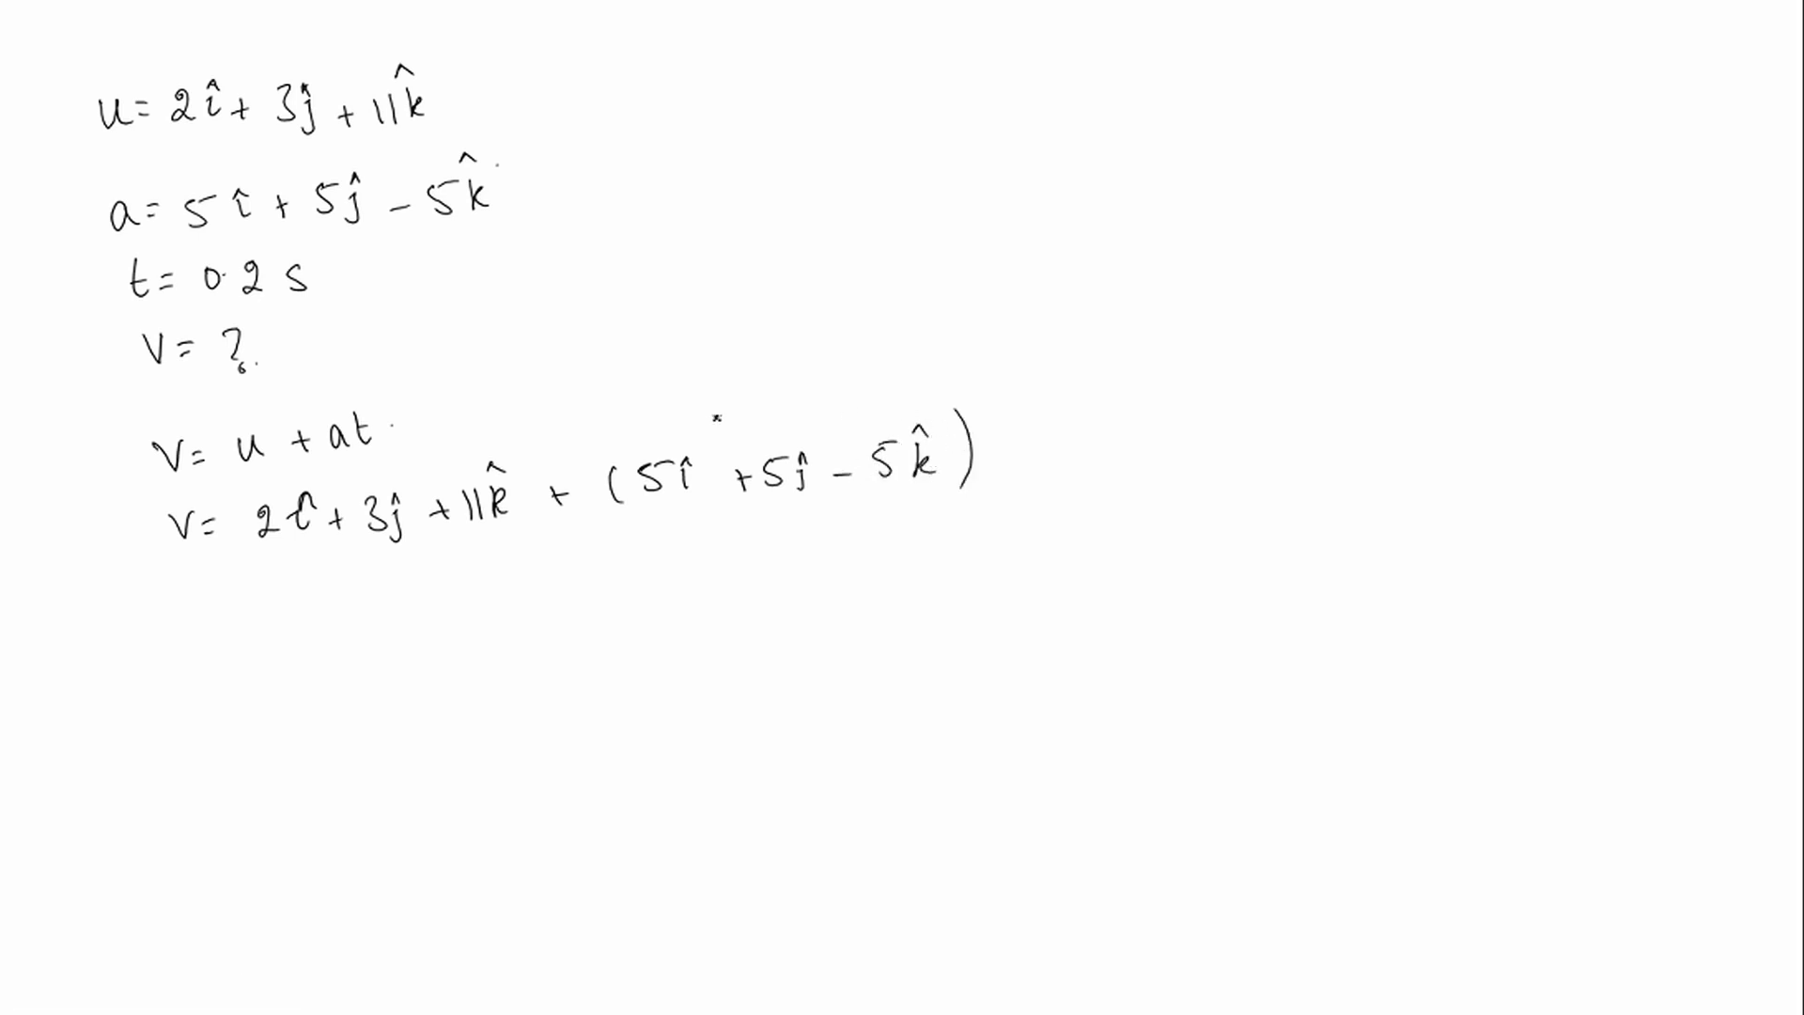
{"action": "type", "text": "0.2."}
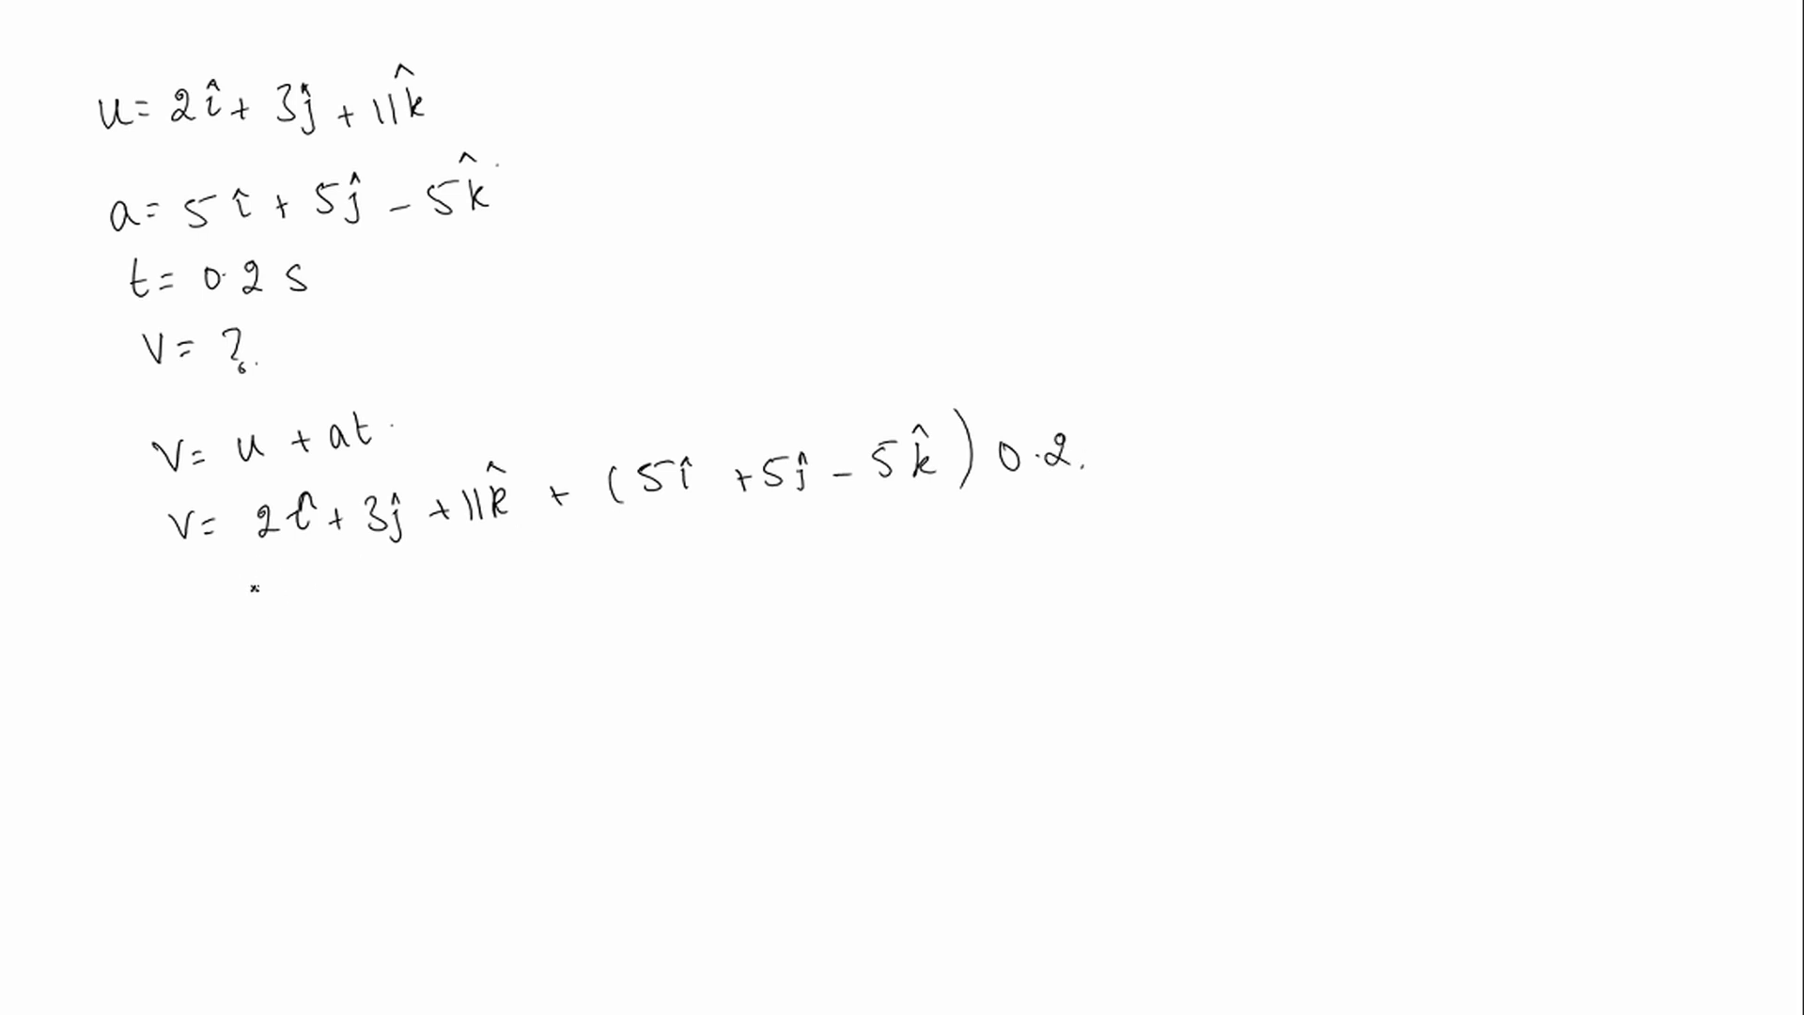
{"action": "type", "text": "= 2î"}
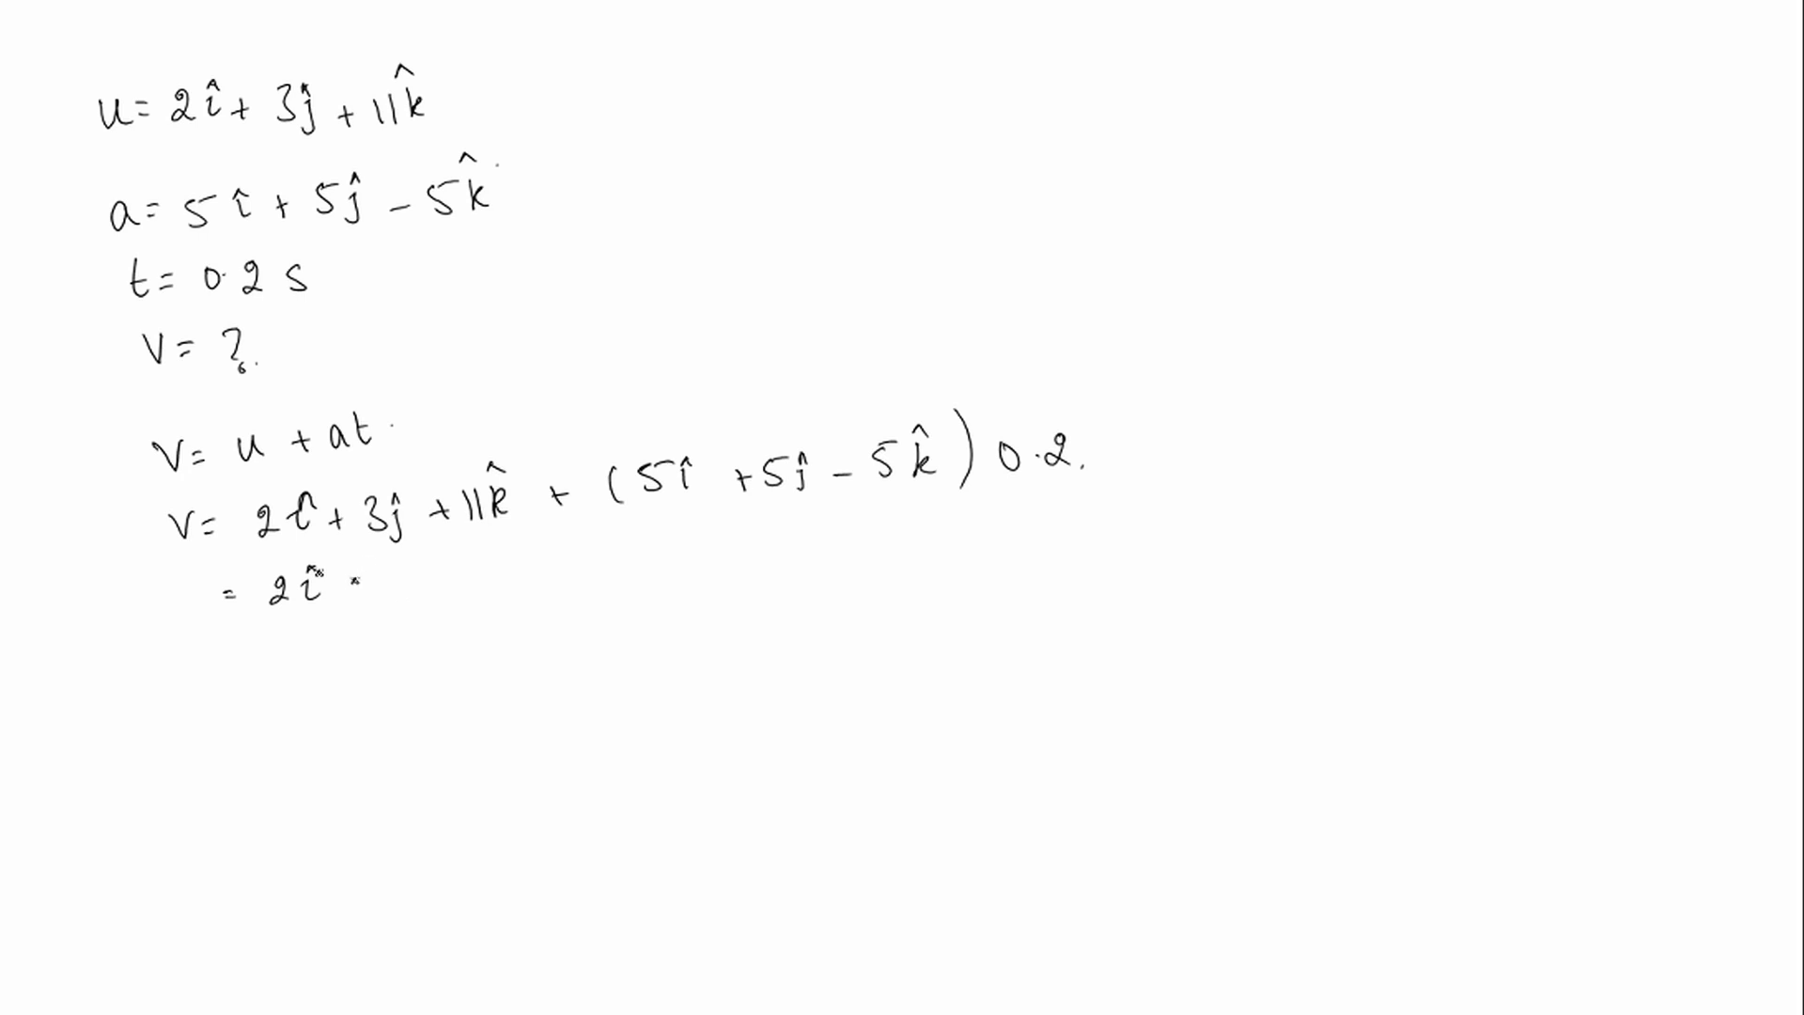
- Complete the line = 2î + 3ĵ + 11k̂ + 1î + 1ĵ − 1k̂ and start another equals line
{"action": "type", "text": "+3ĵ"}
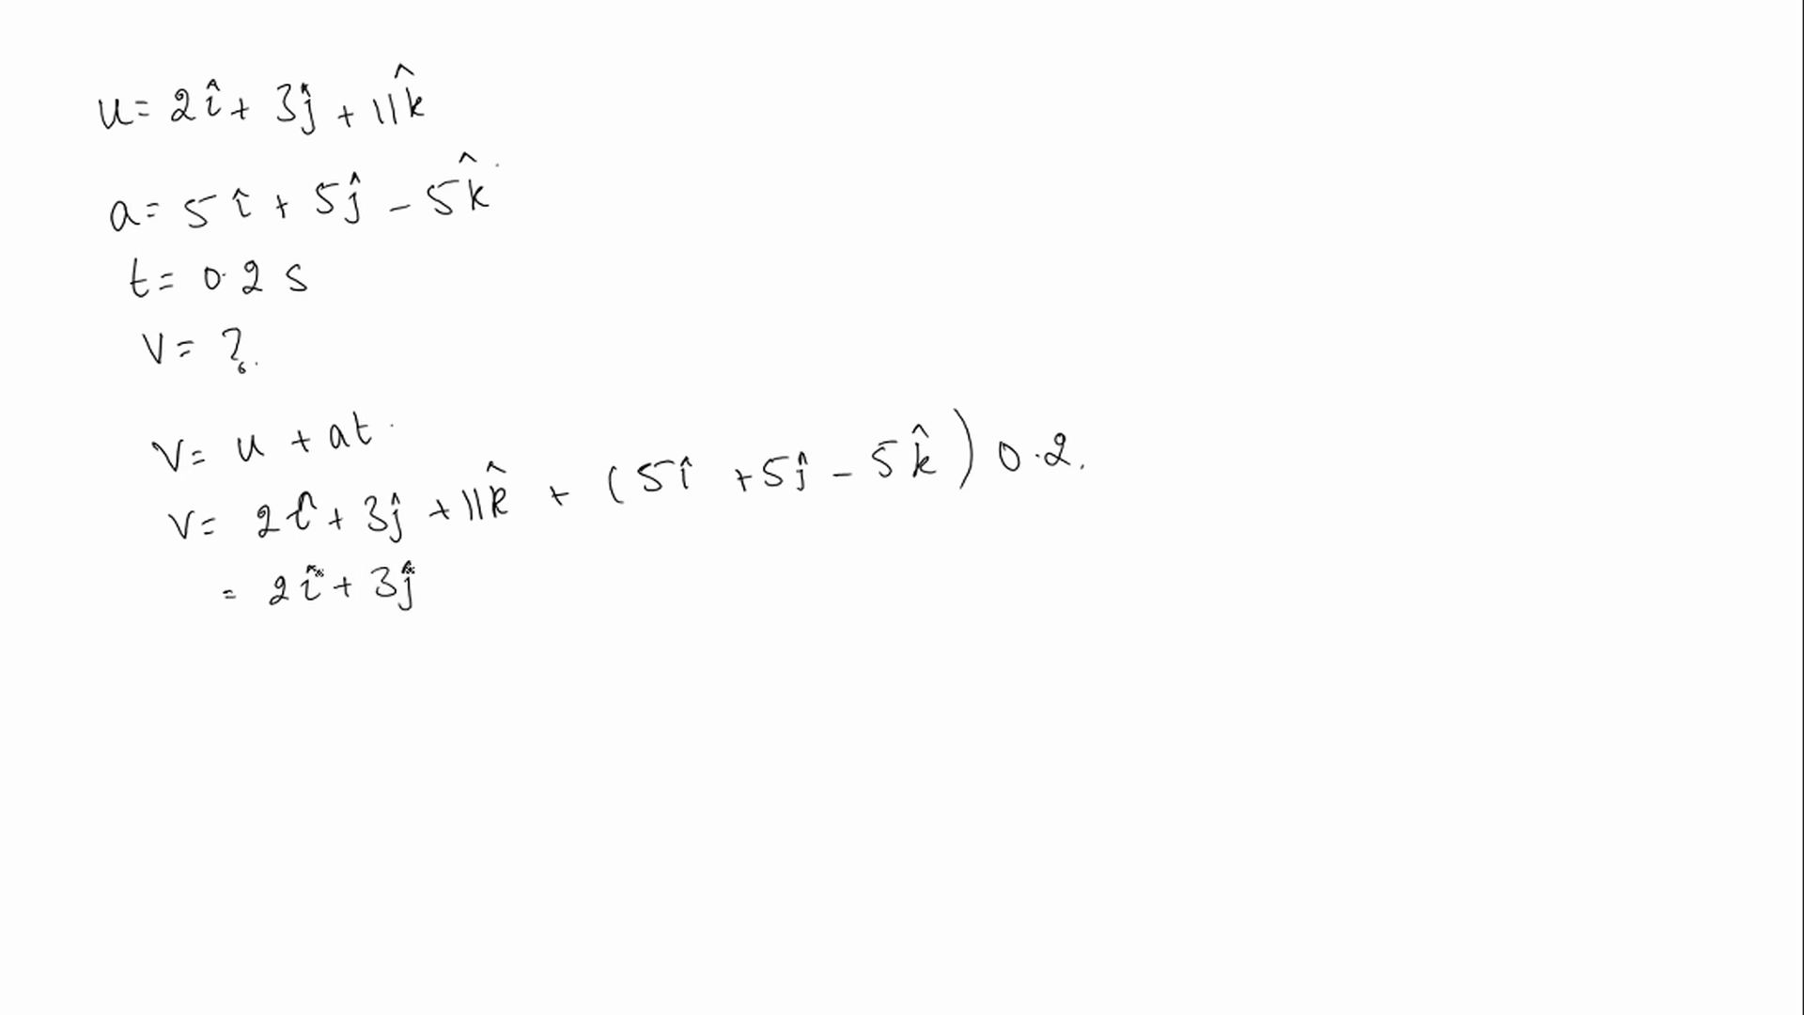
{"action": "type", "text": "+11k̂ +"}
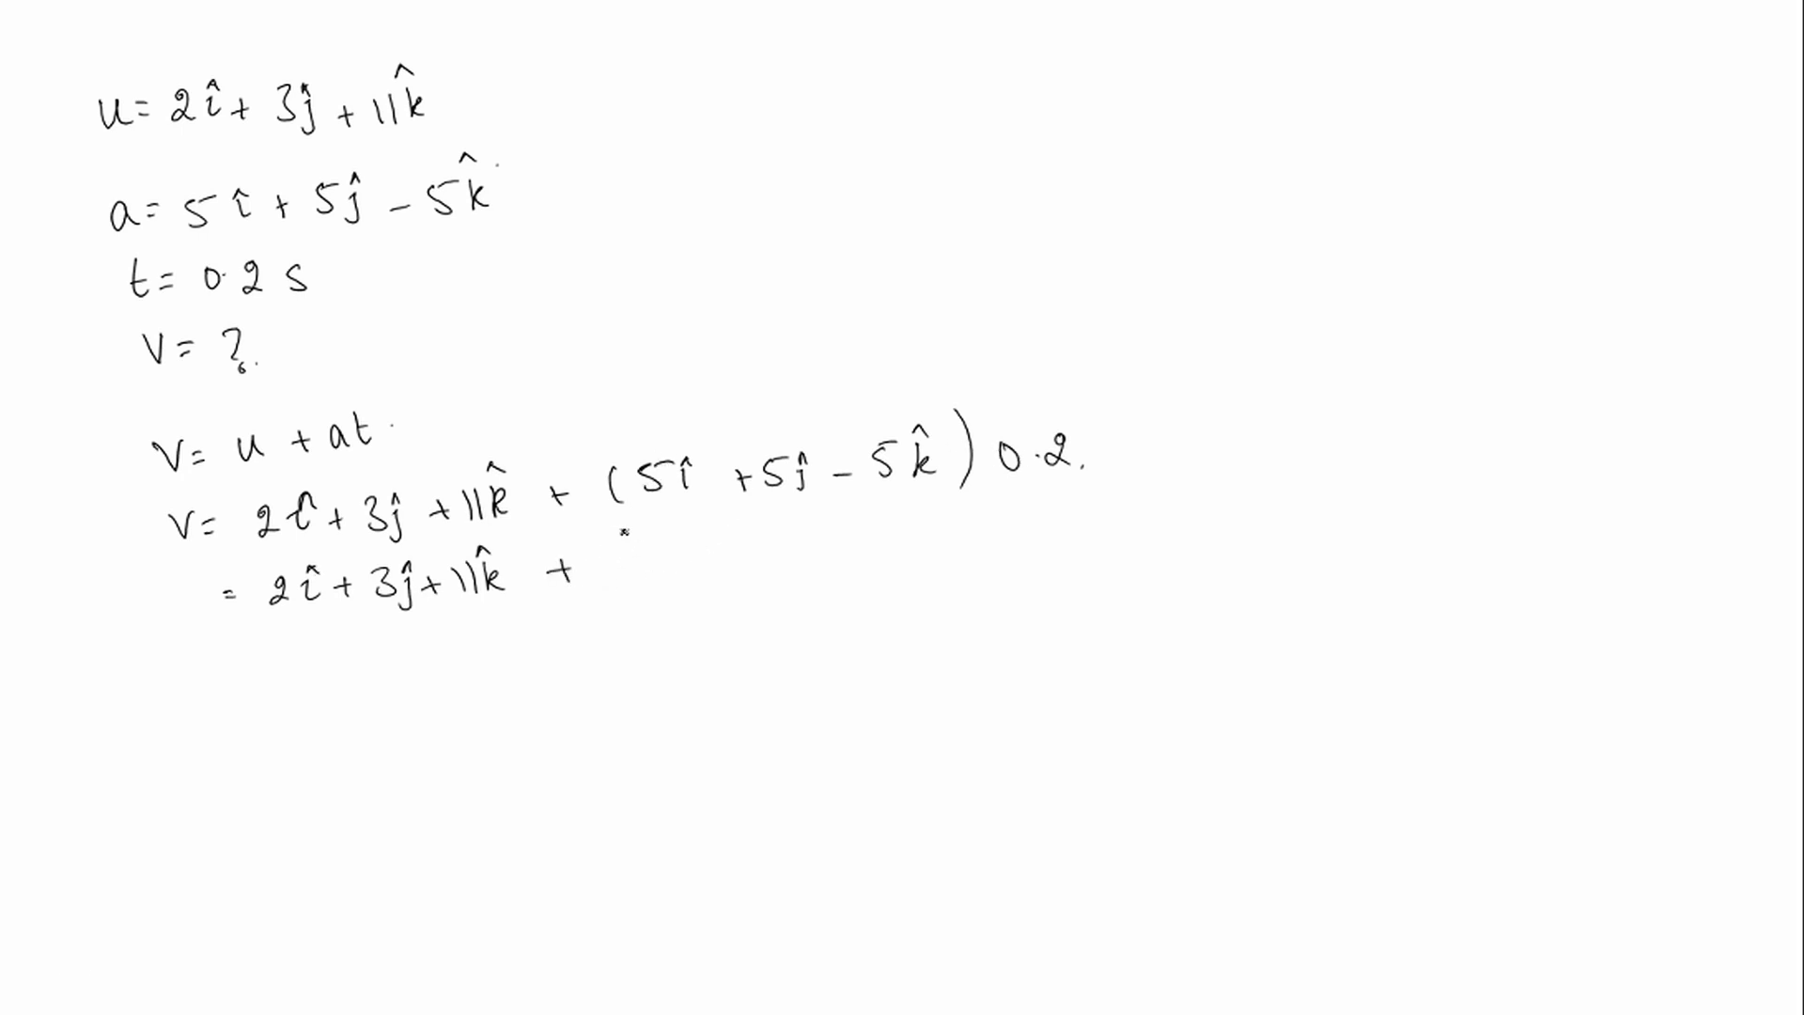
{"action": "type", "text": "1î"}
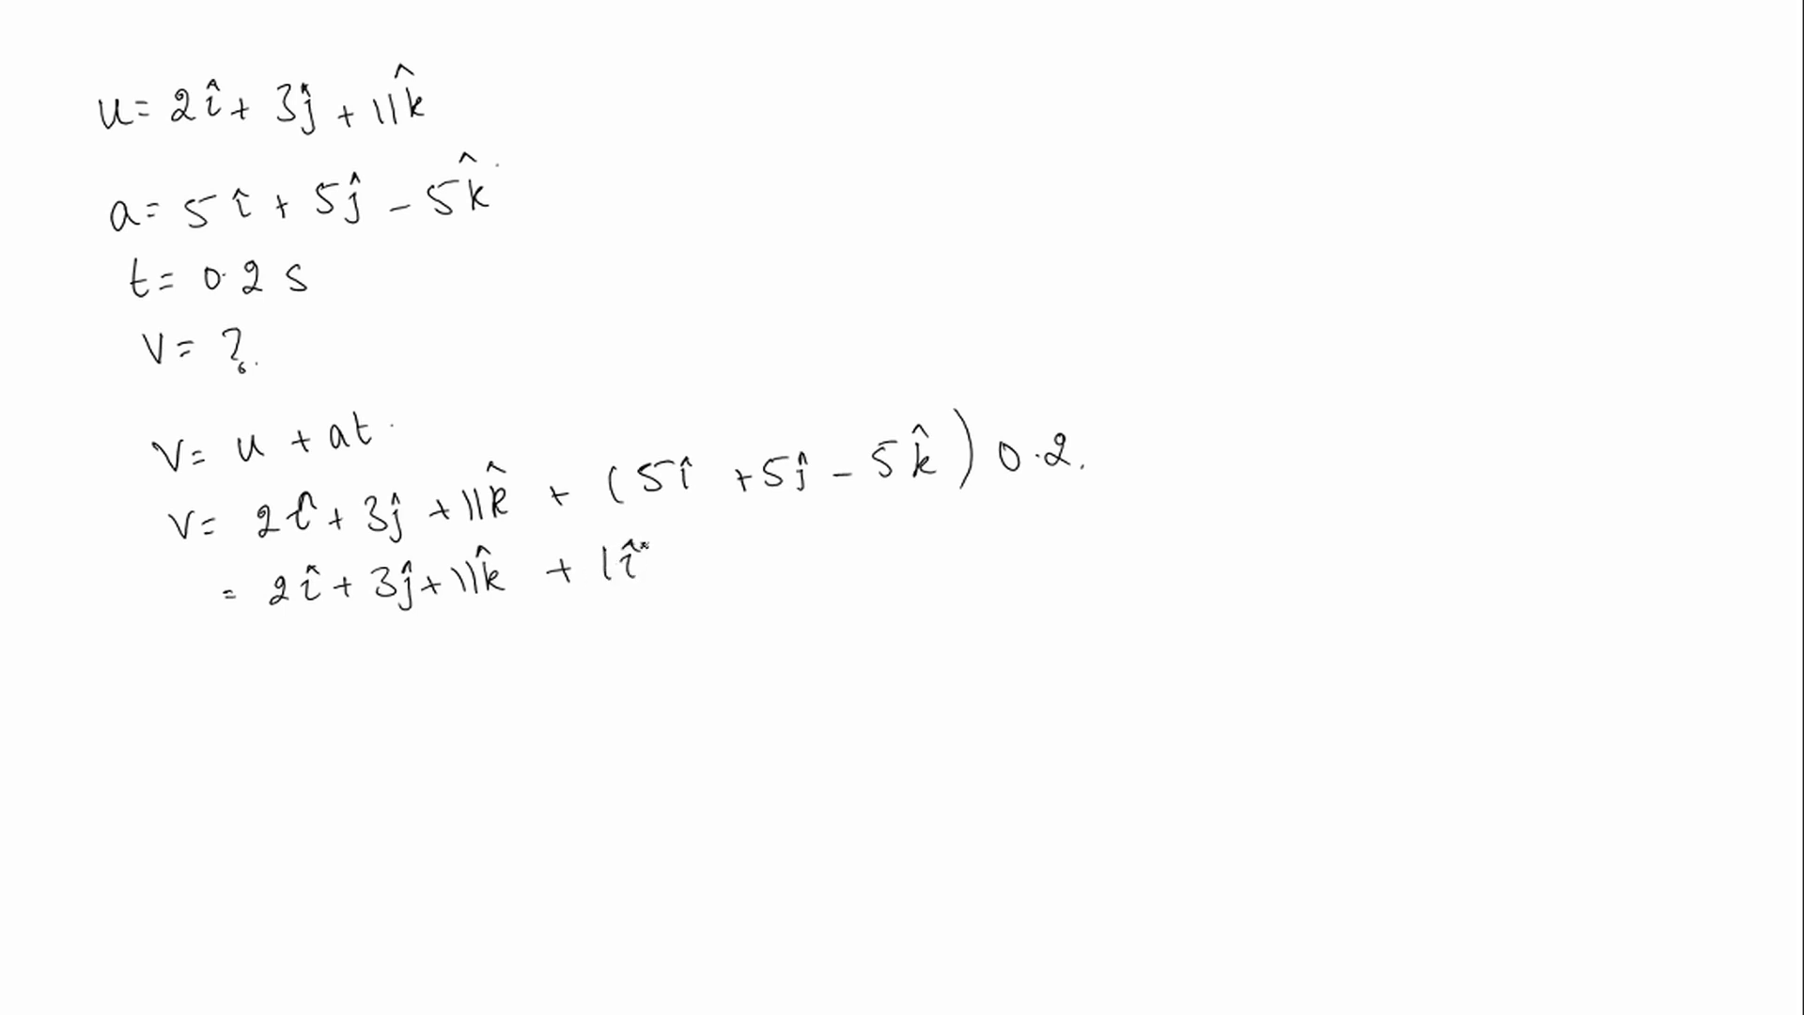
{"action": "type", "text": "+"}
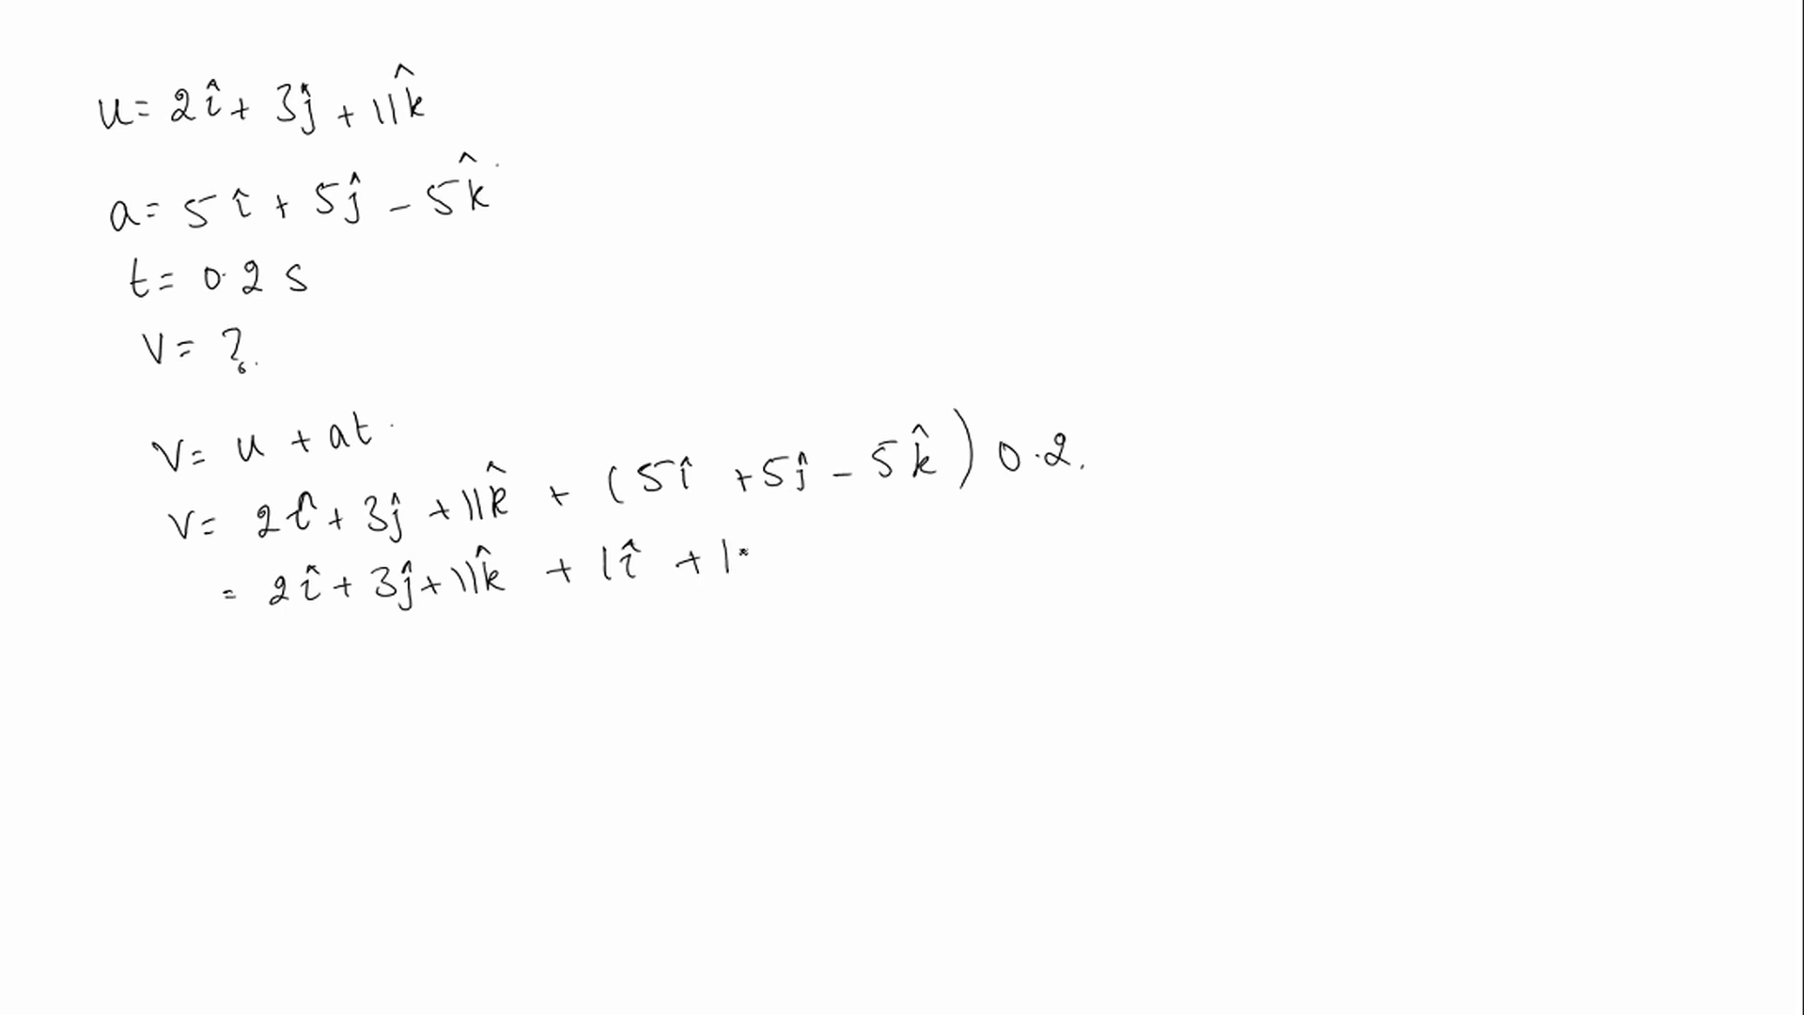
{"action": "type", "text": "1ĵ - 1k̂"}
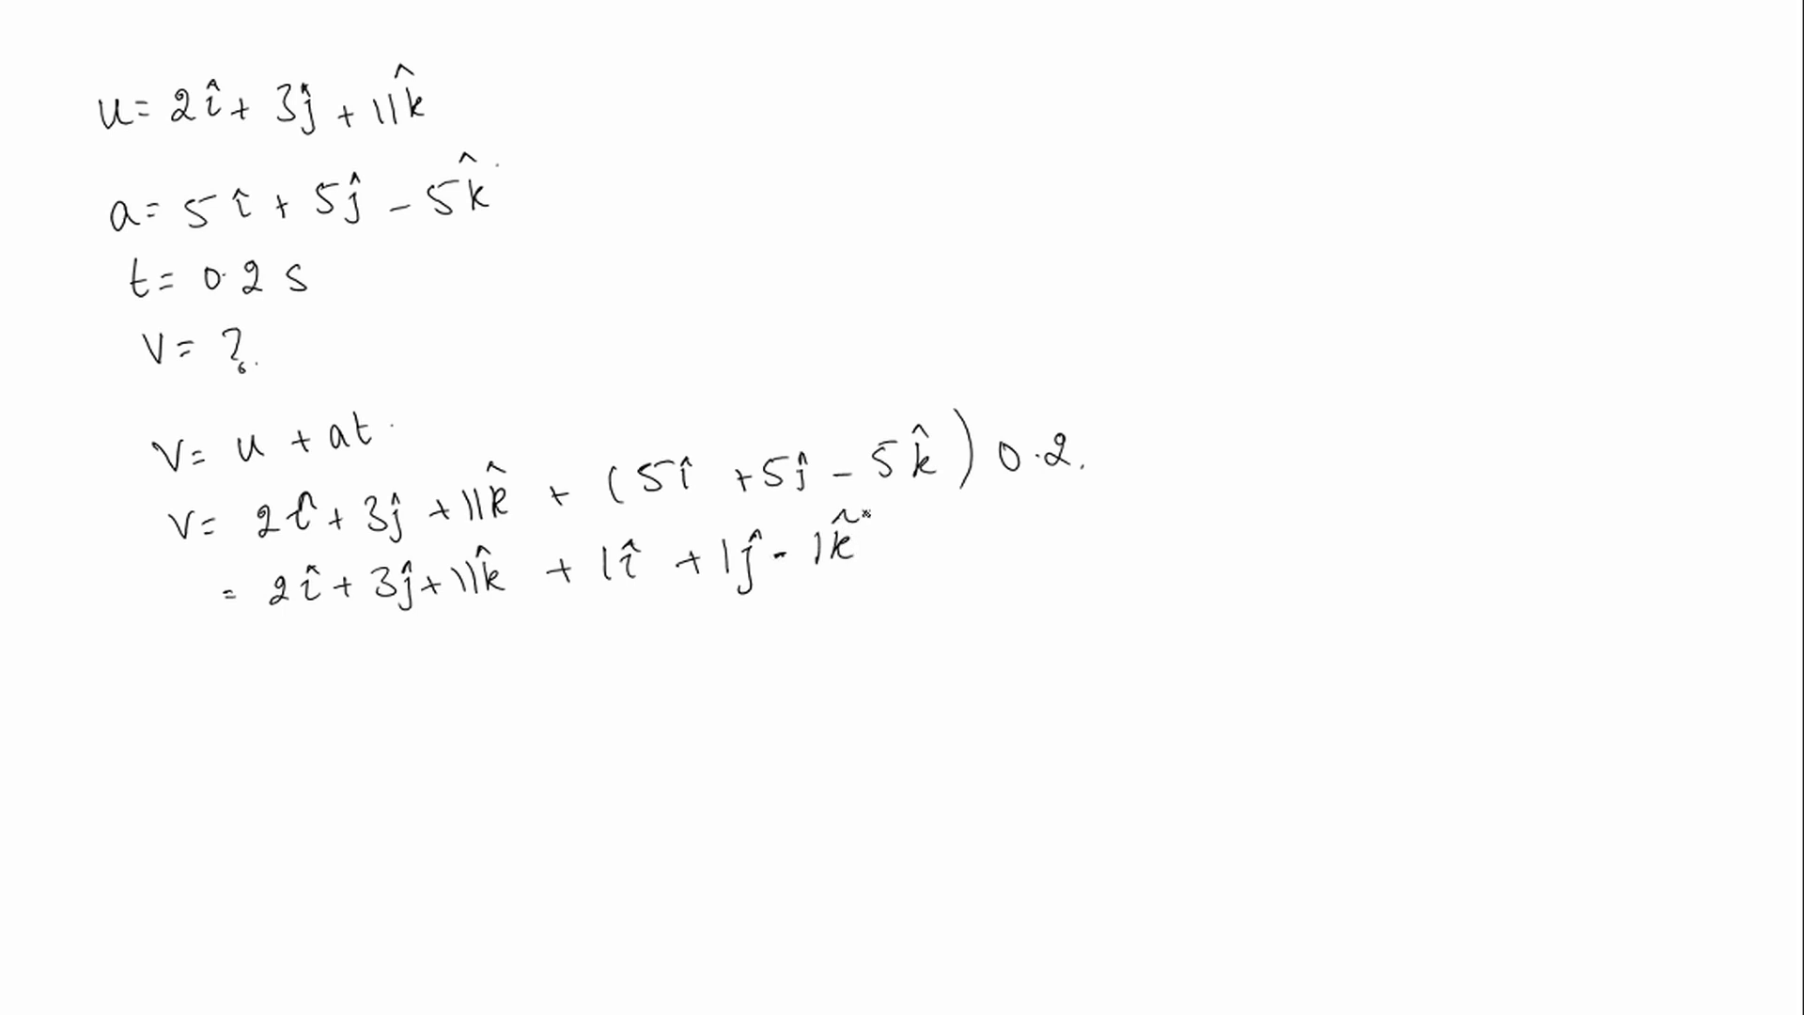
{"action": "type", "text": "="}
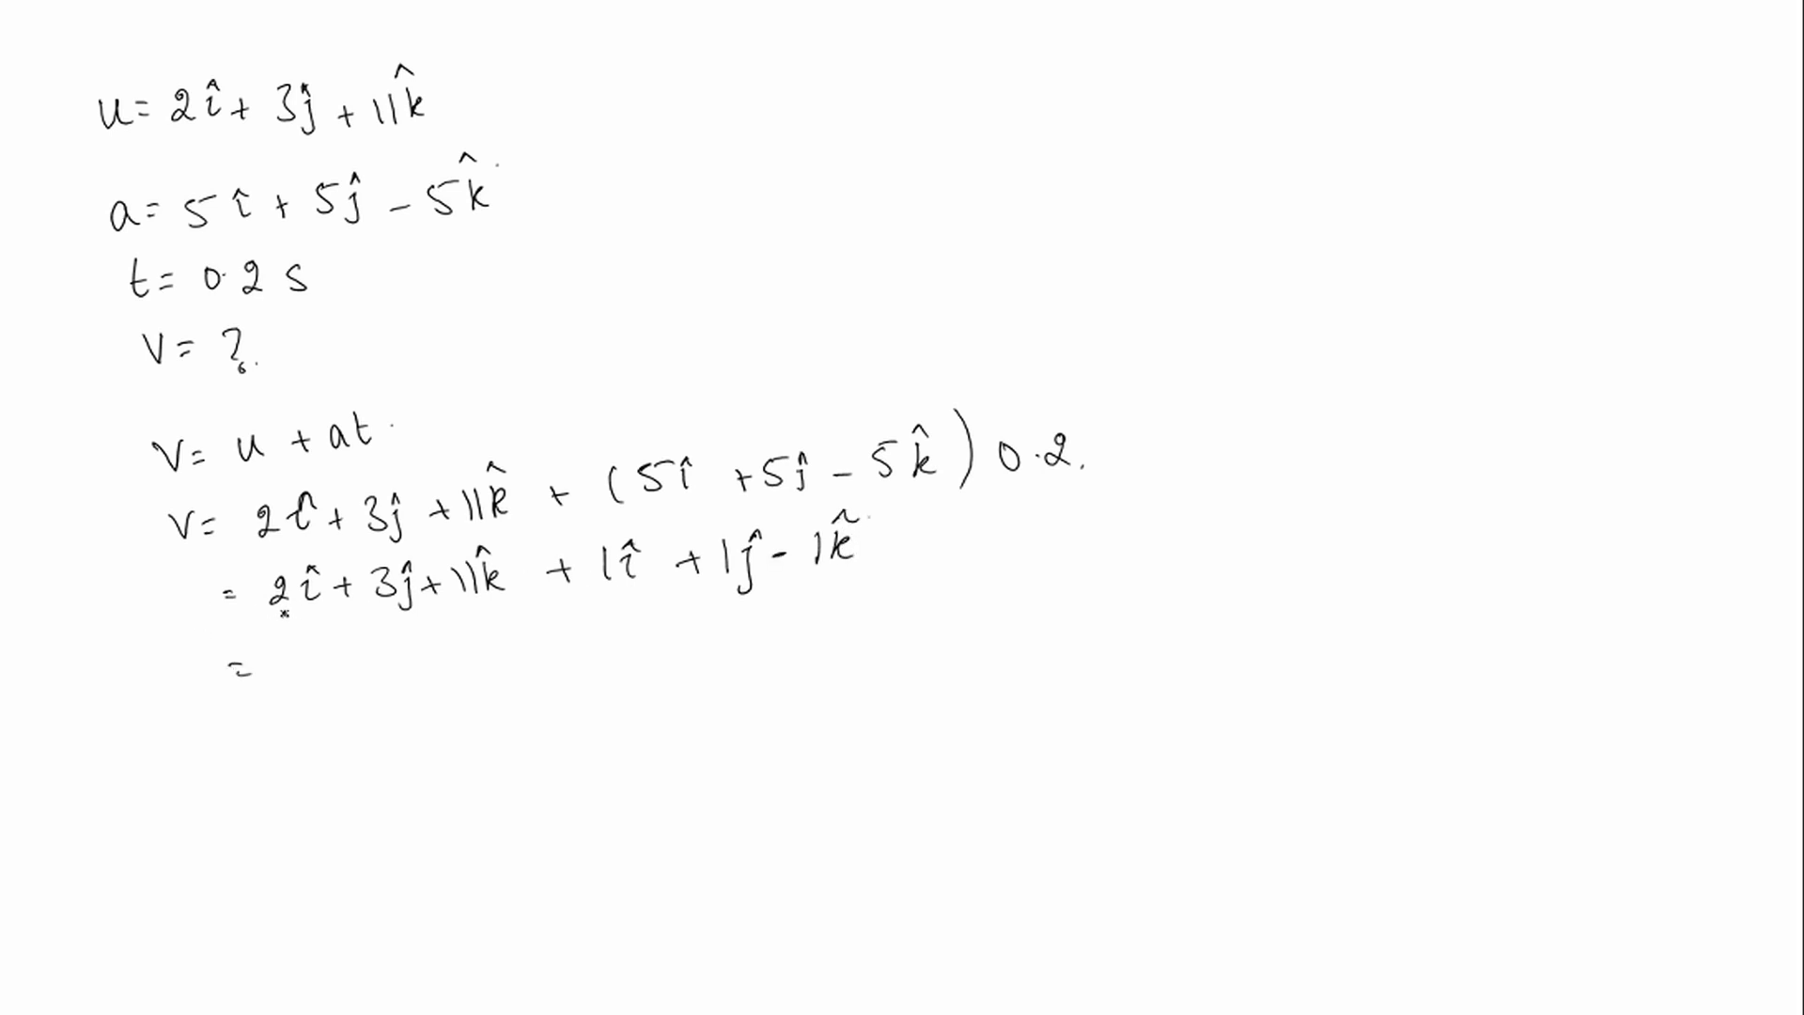
- Underline the î terms, write the result 3î + 4ĵ + 10k̂, and begin the concluding sentence
{"action": "left_click_drag", "start_coordinate": [229, 622], "coordinate": [622, 586]}
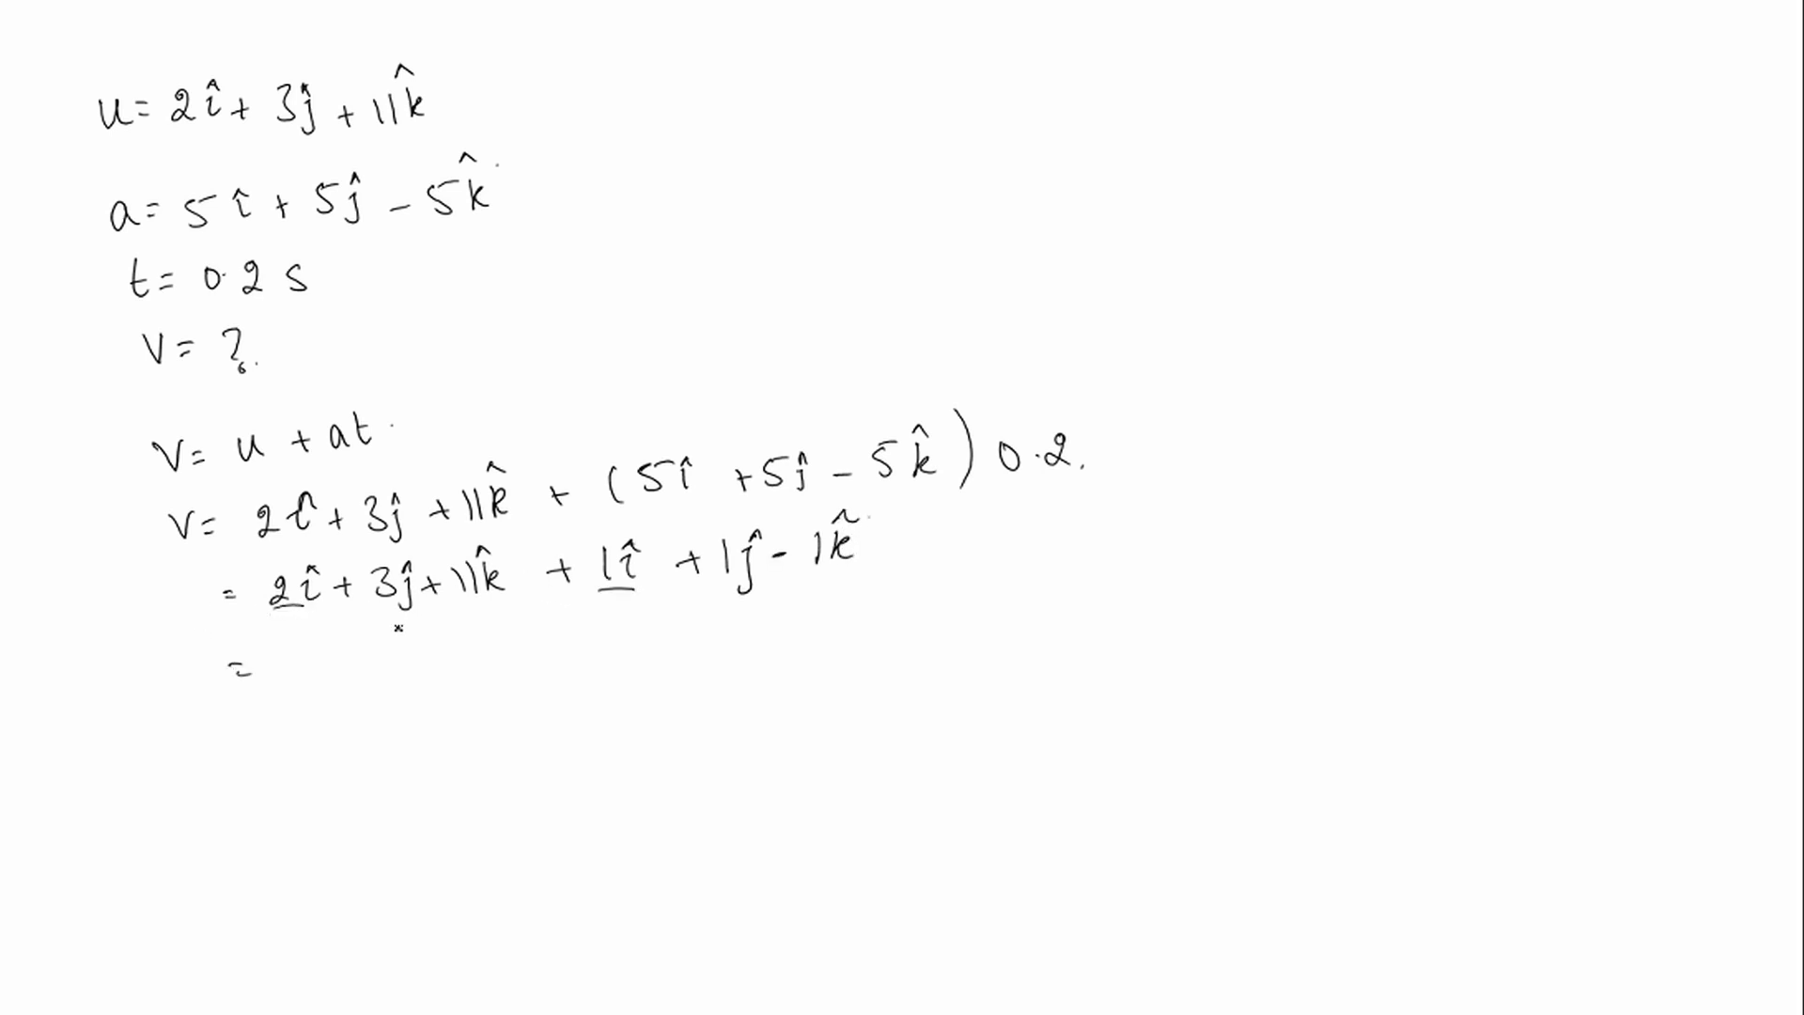
{"action": "type", "text": "3î"}
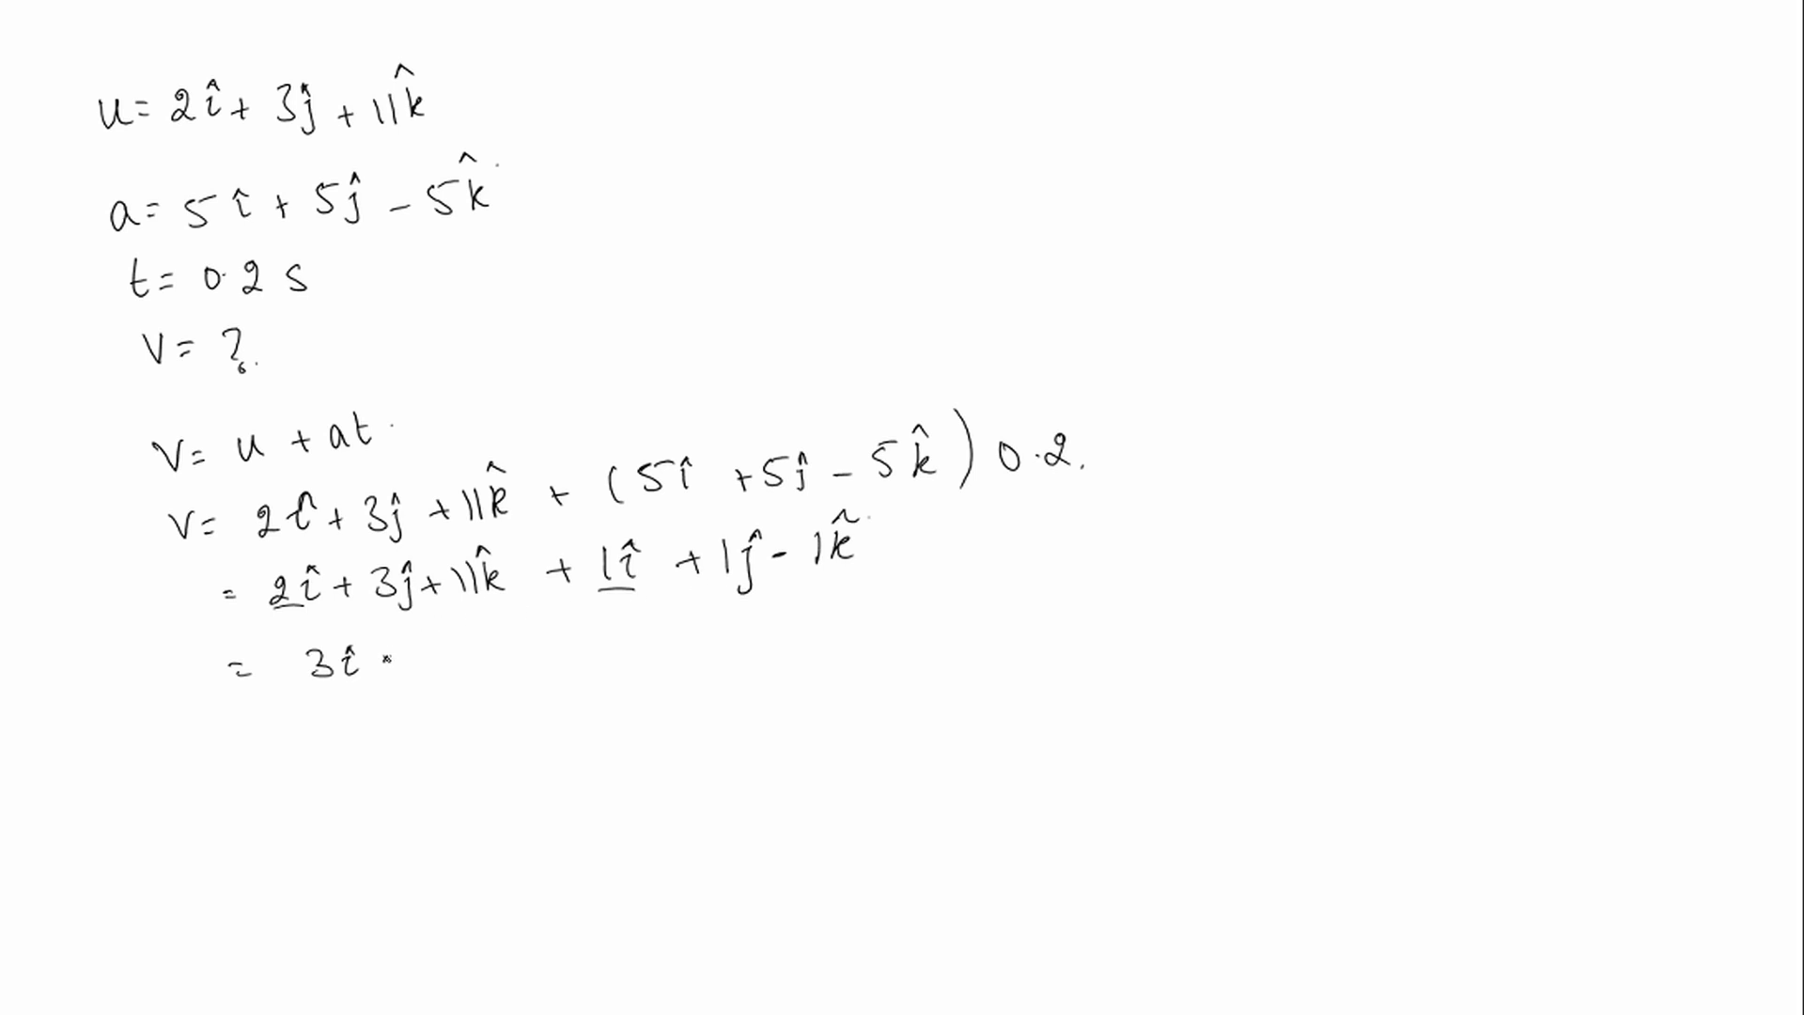
{"action": "type", "text": "+4ĵ"}
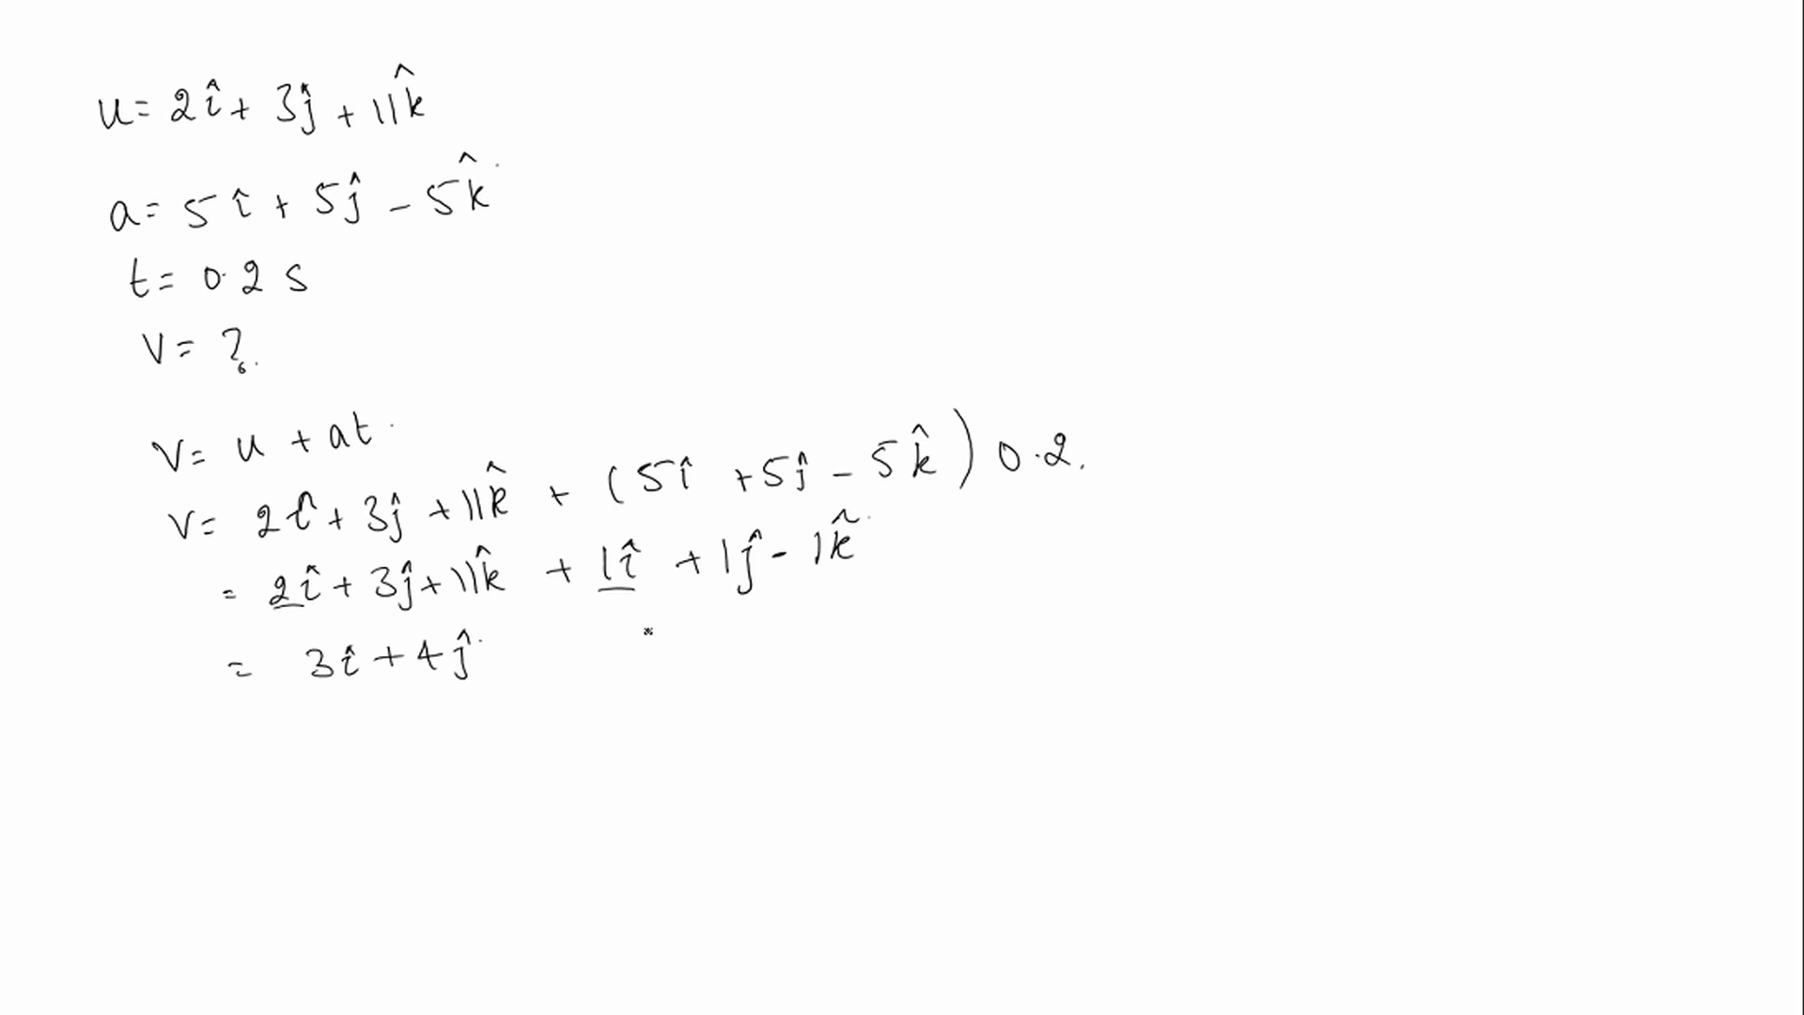
{"action": "type", "text": "+10"}
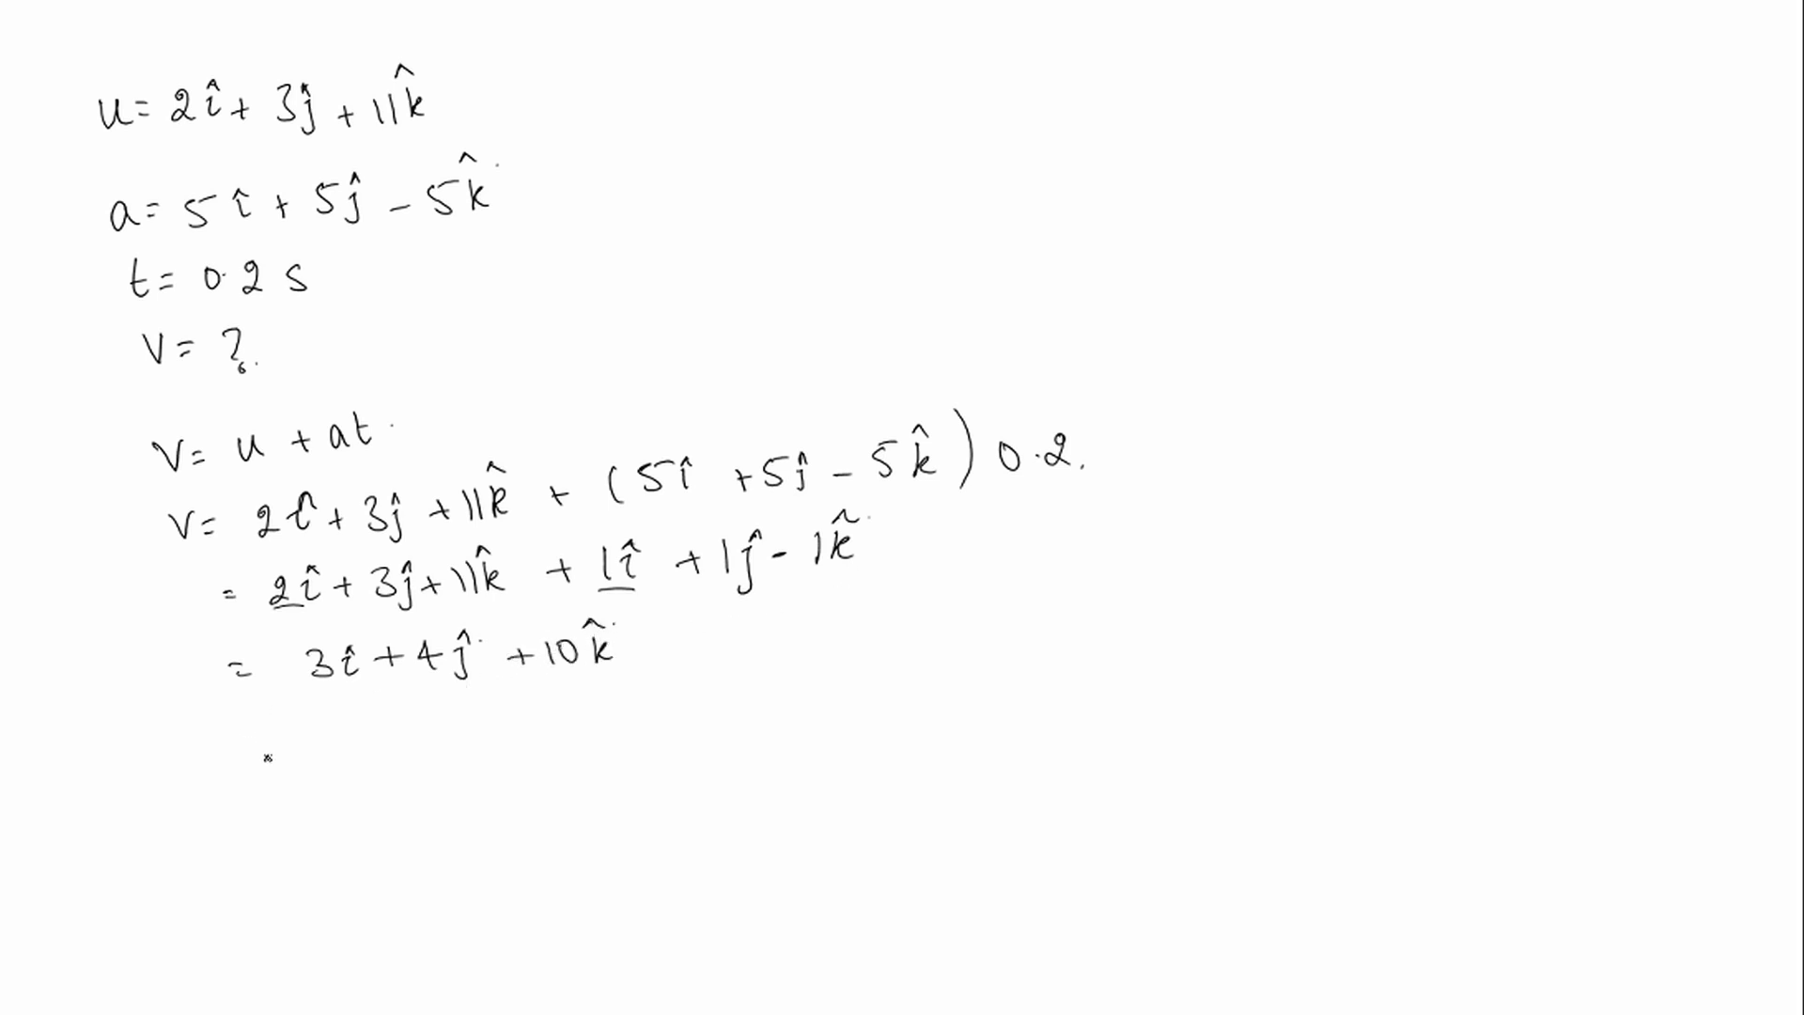
{"action": "type", "text": "The o"}
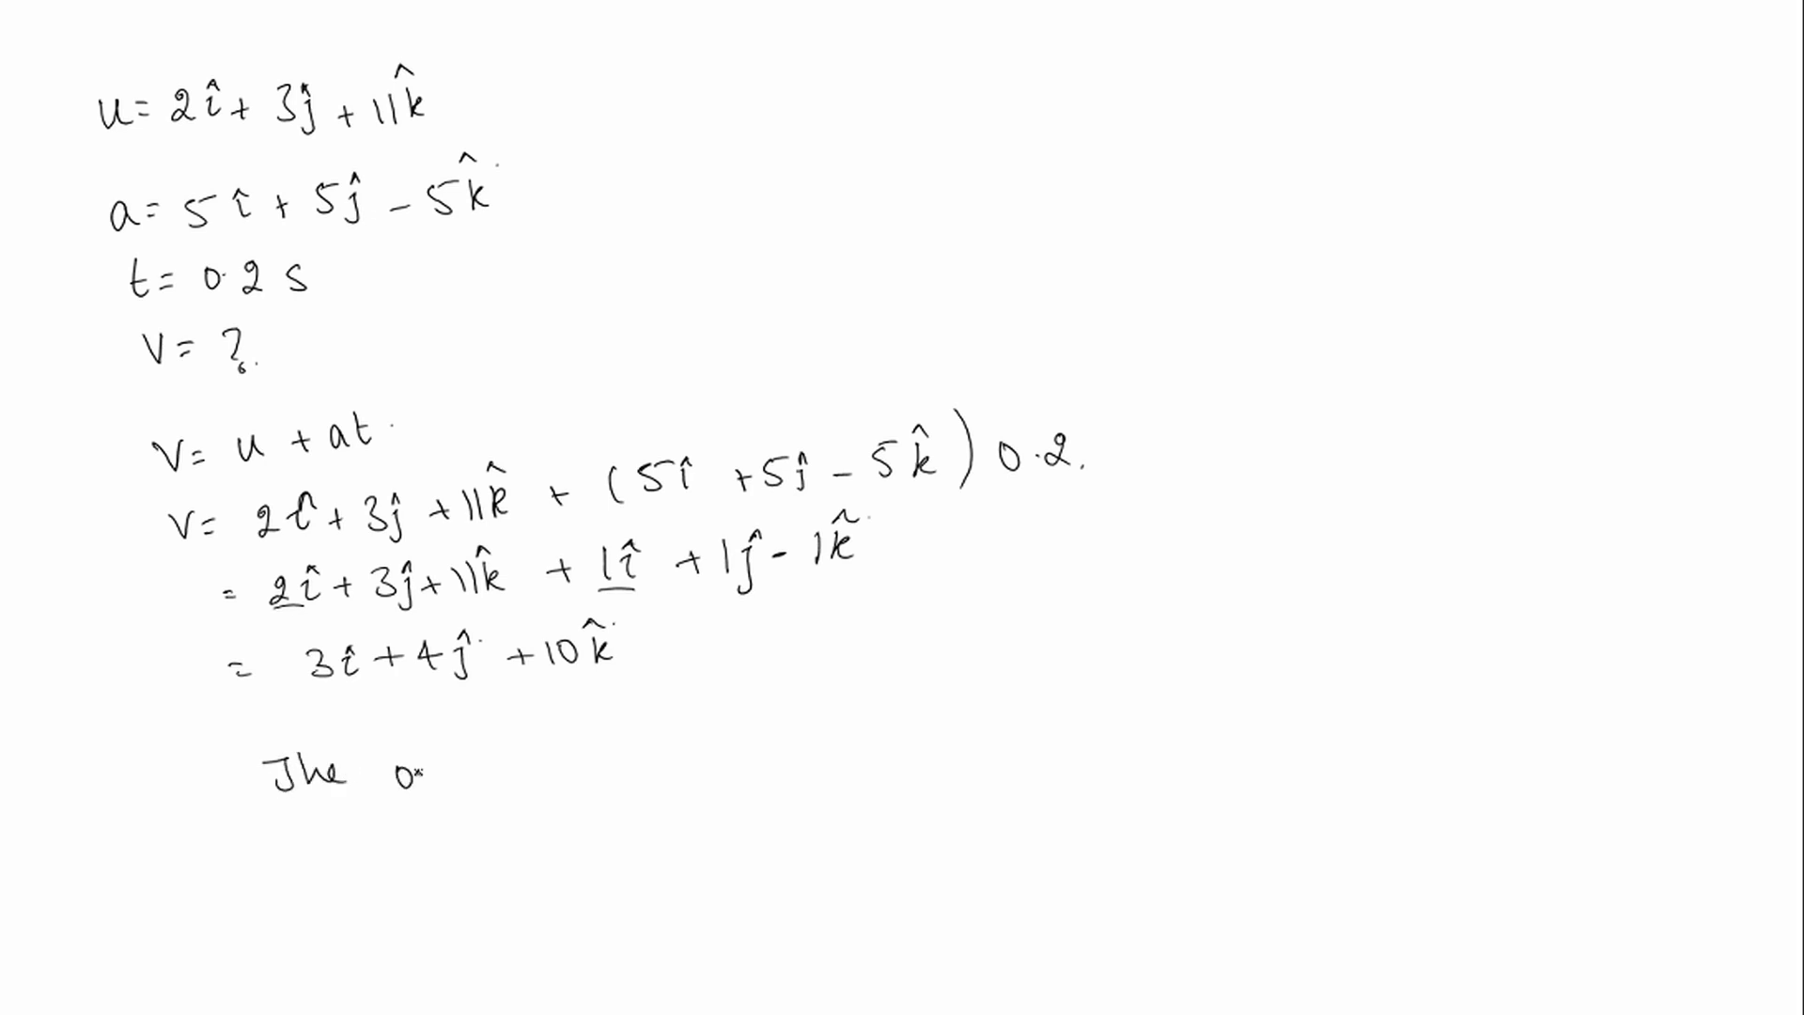